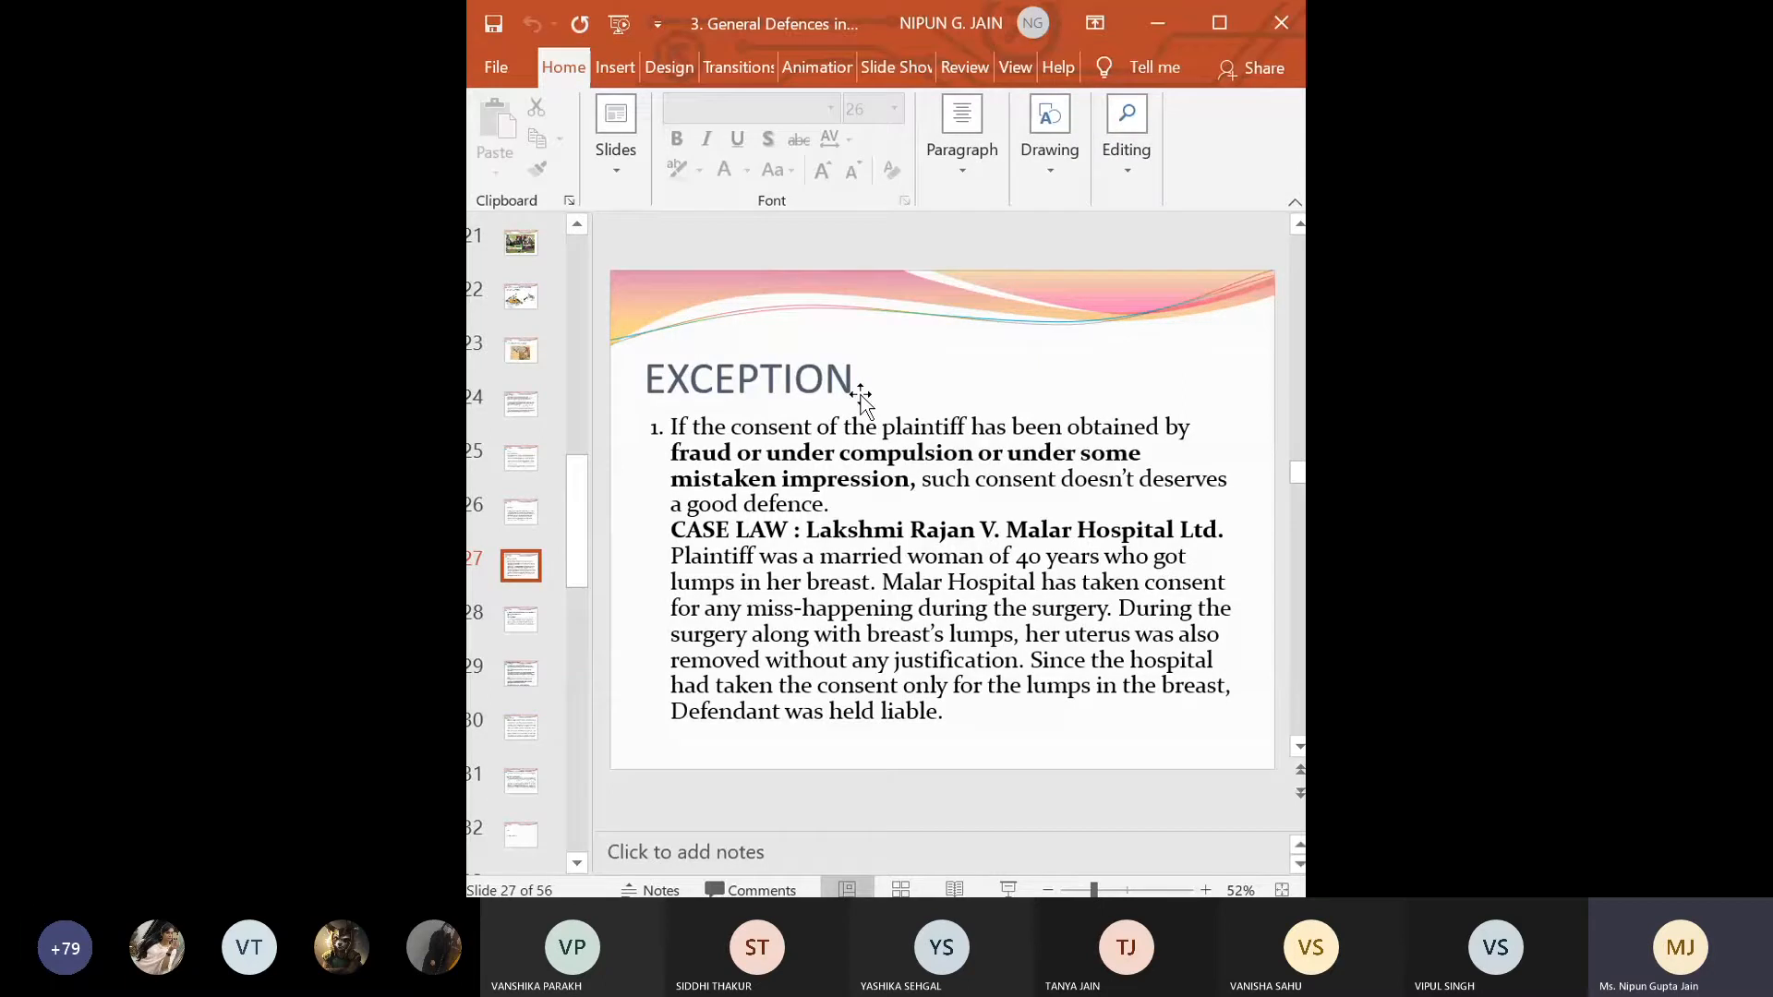
pyautogui.moveTo(716, 454)
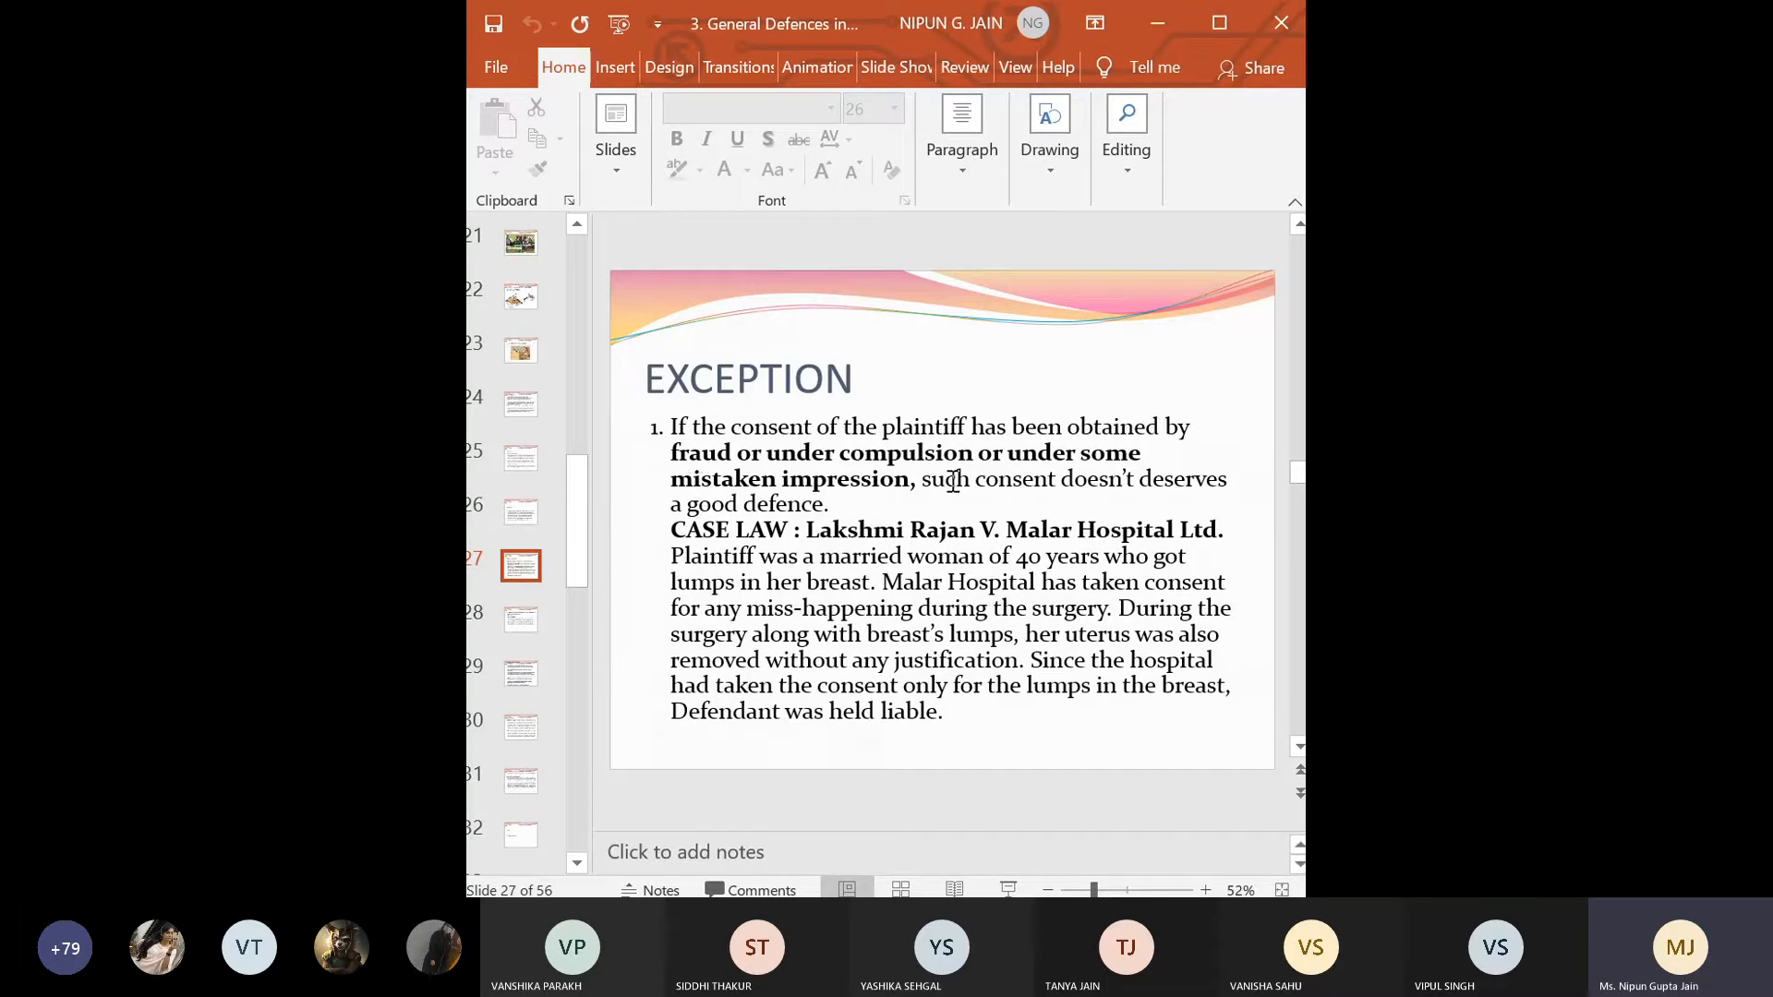
pyautogui.moveTo(825, 480)
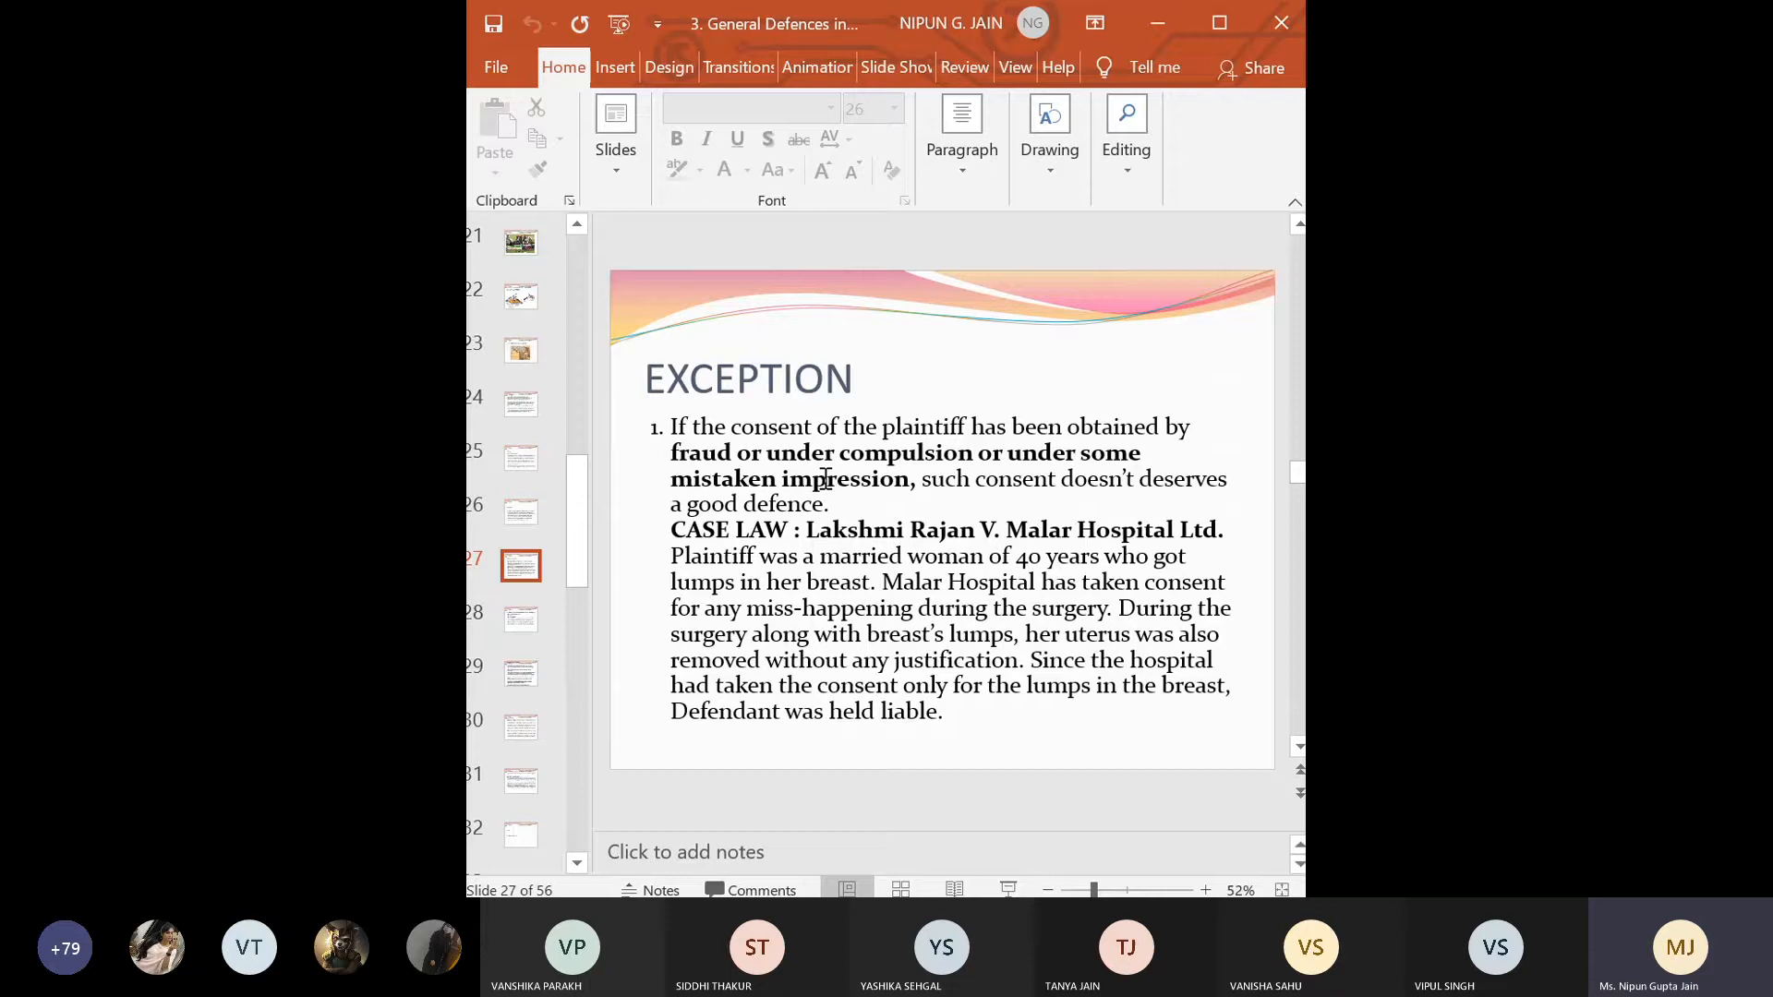
pyautogui.moveTo(917, 610)
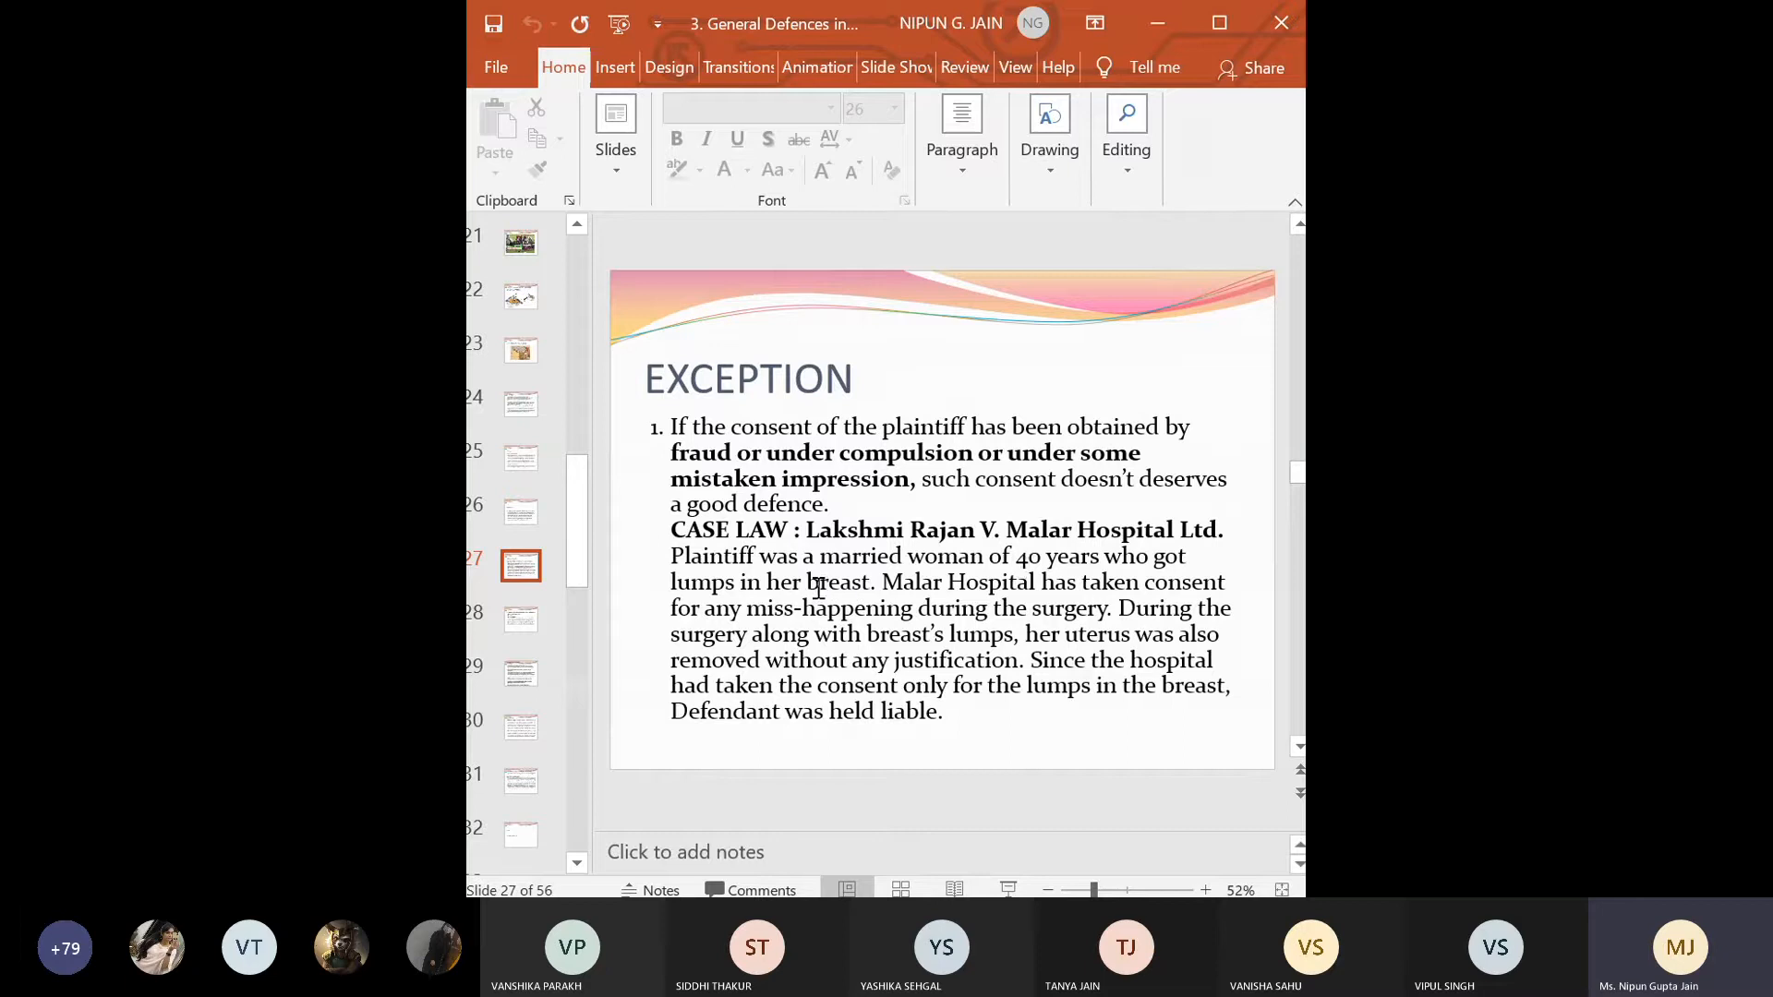
pyautogui.moveTo(741, 582)
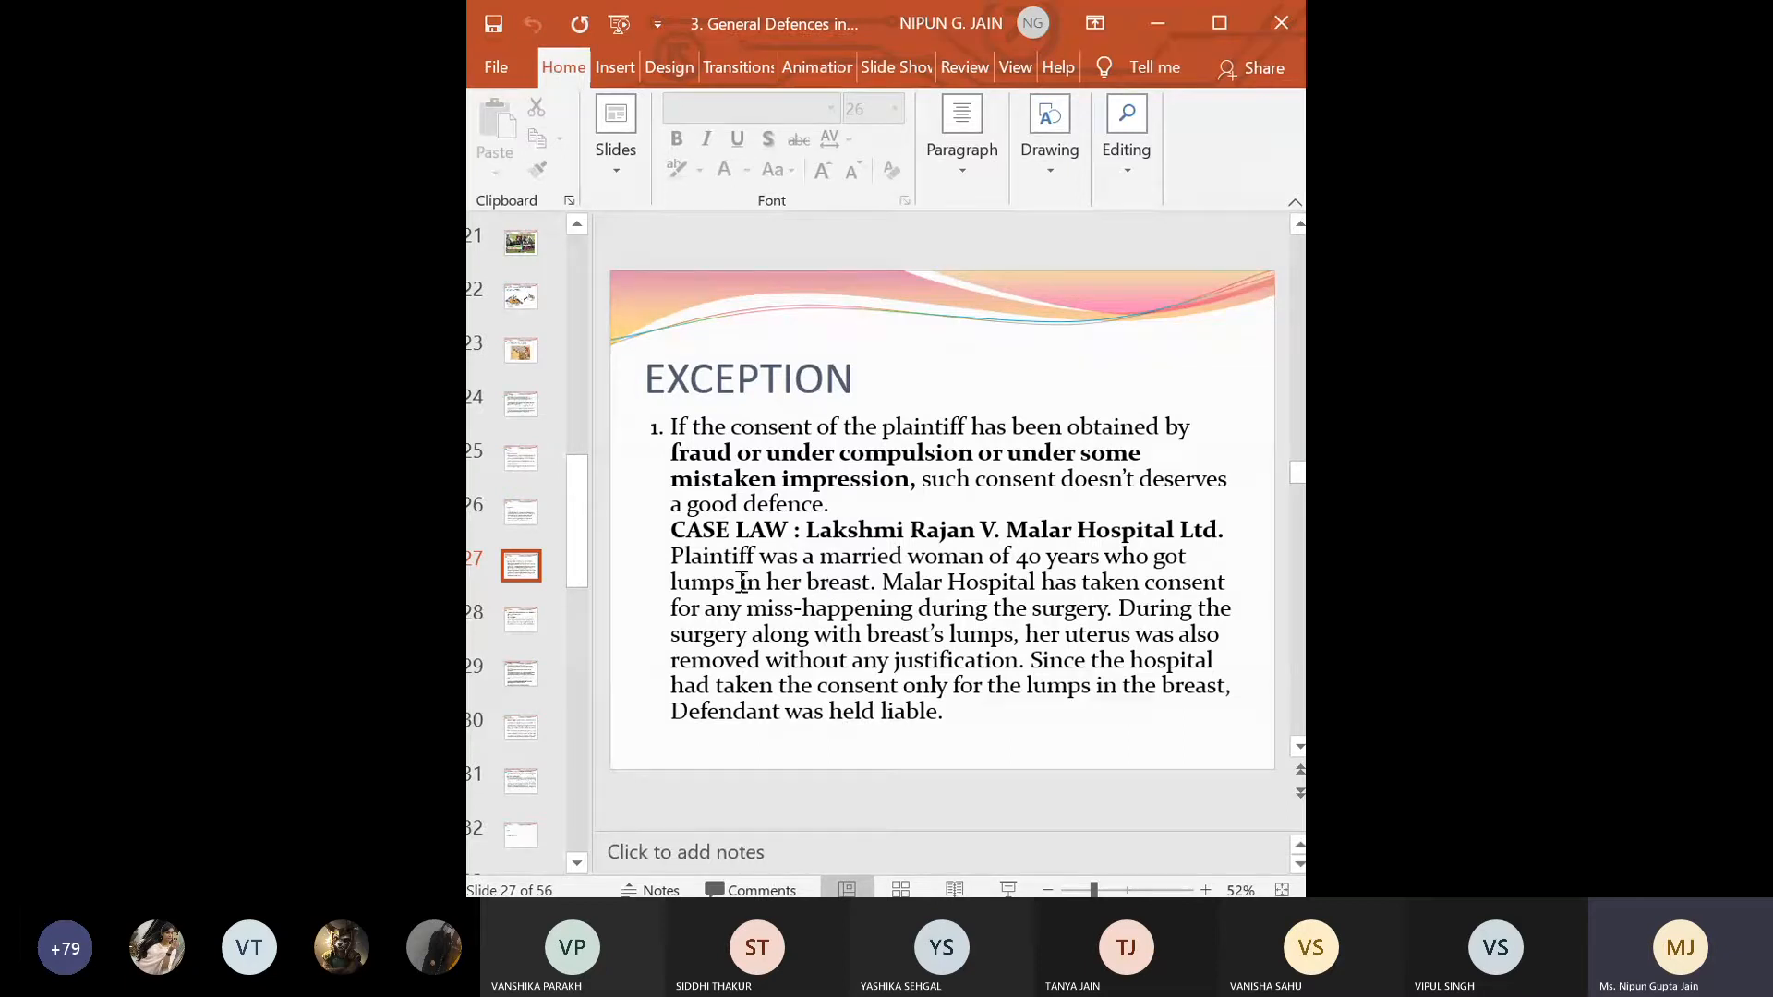
pyautogui.moveTo(972, 594)
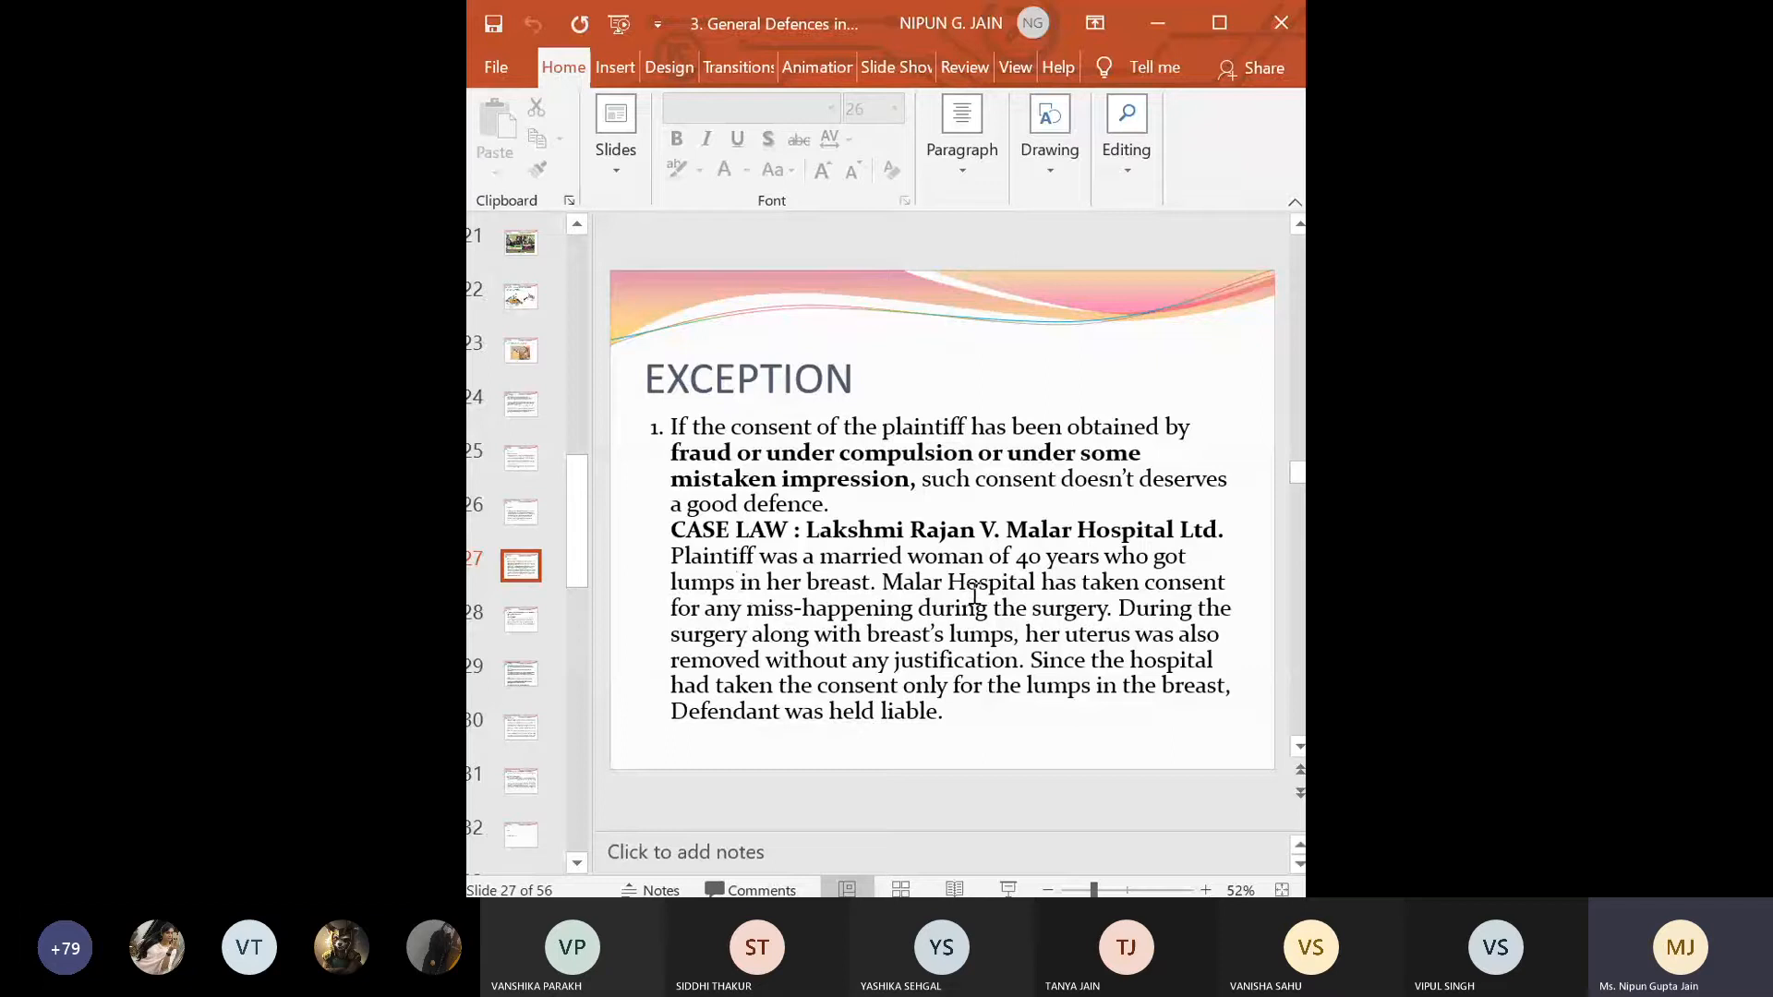
pyautogui.moveTo(1031, 584)
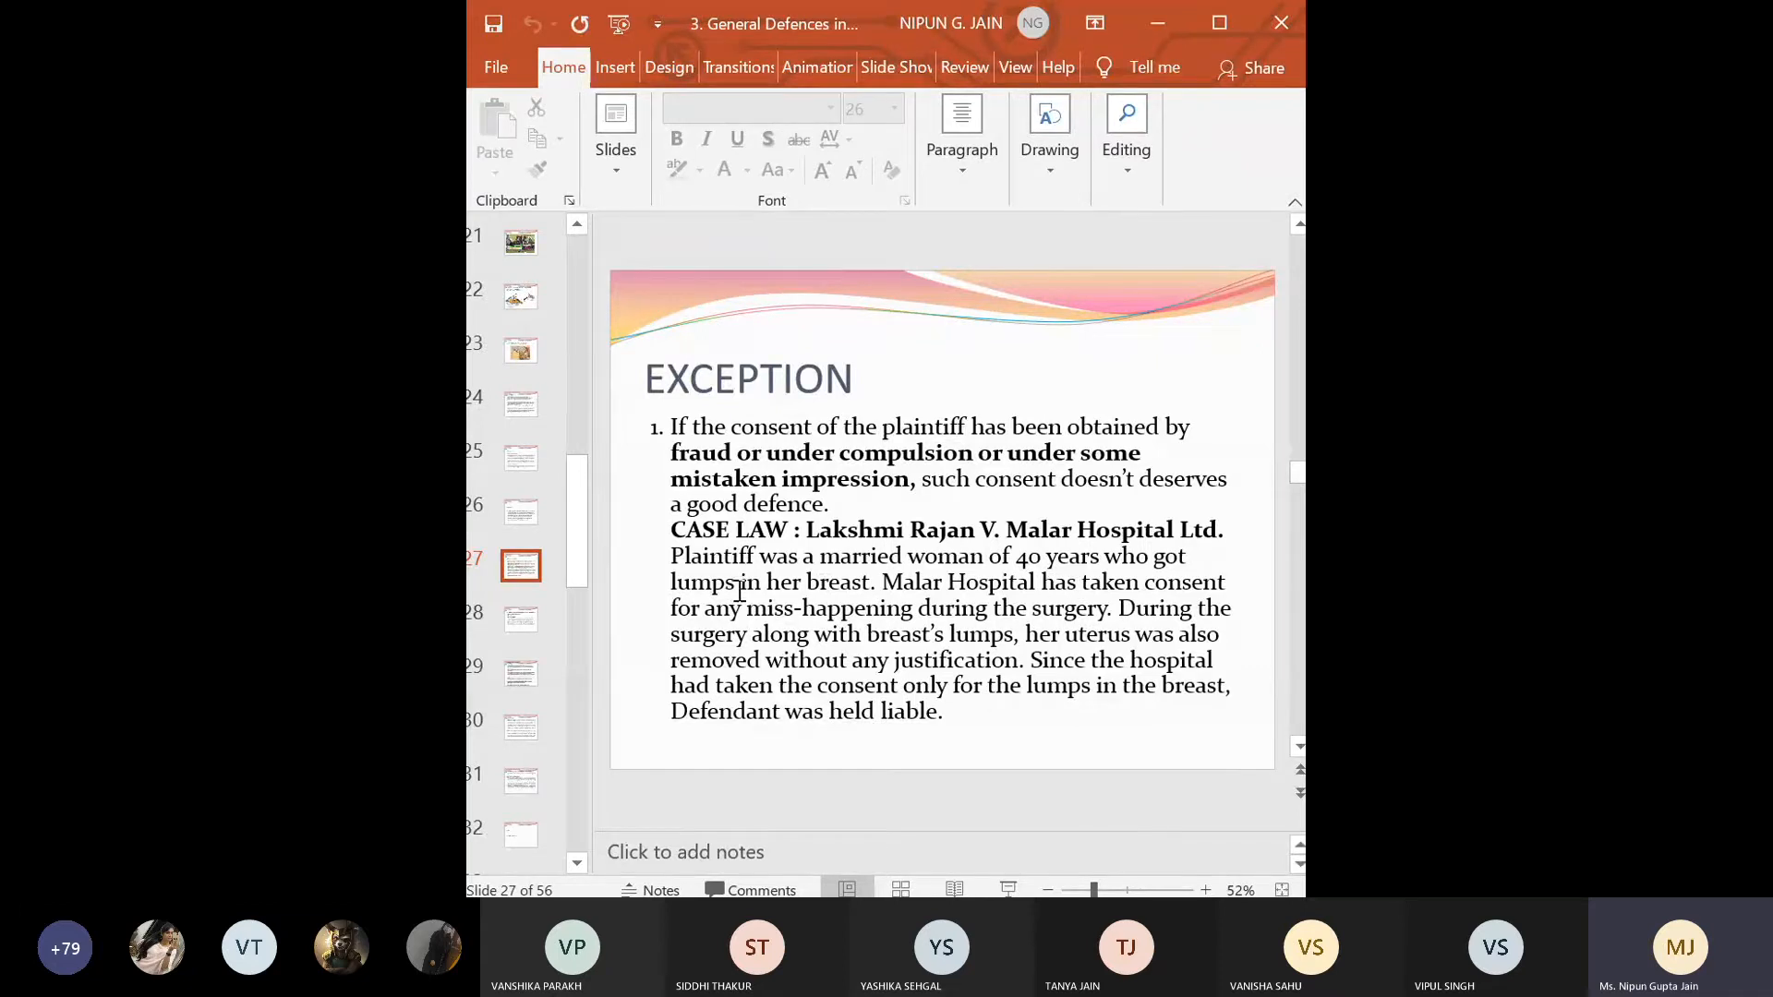
pyautogui.moveTo(734, 629)
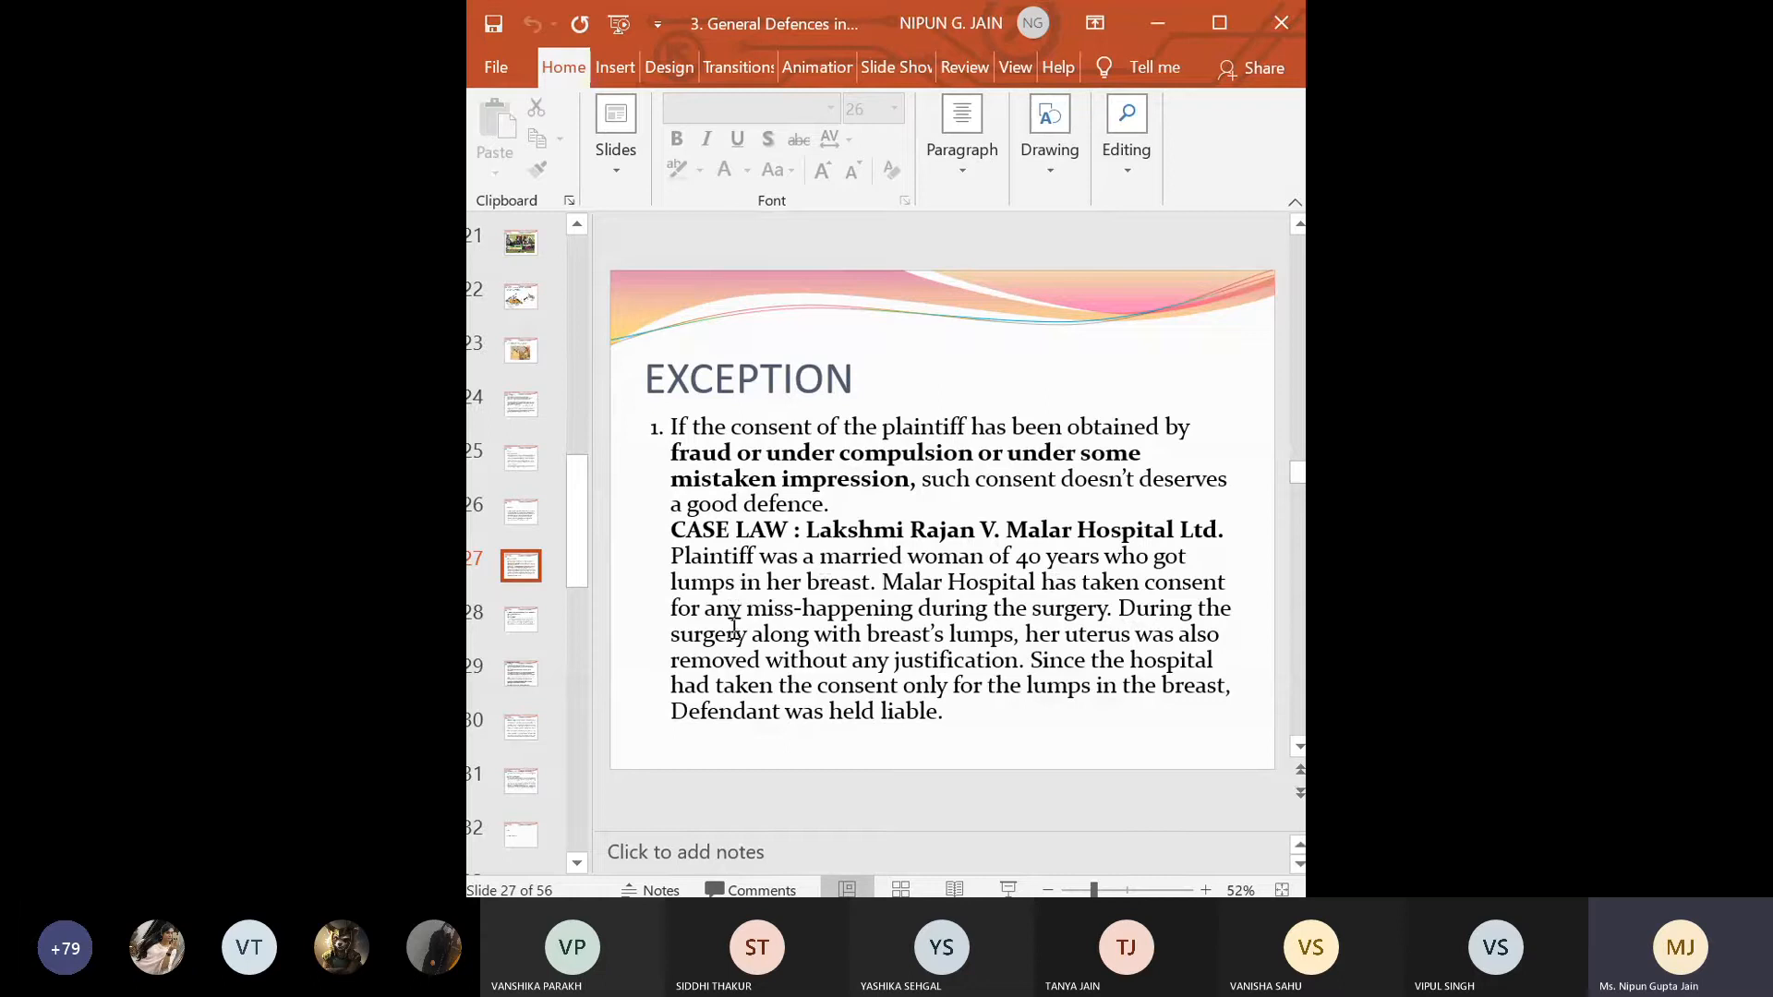
pyautogui.moveTo(1003, 608)
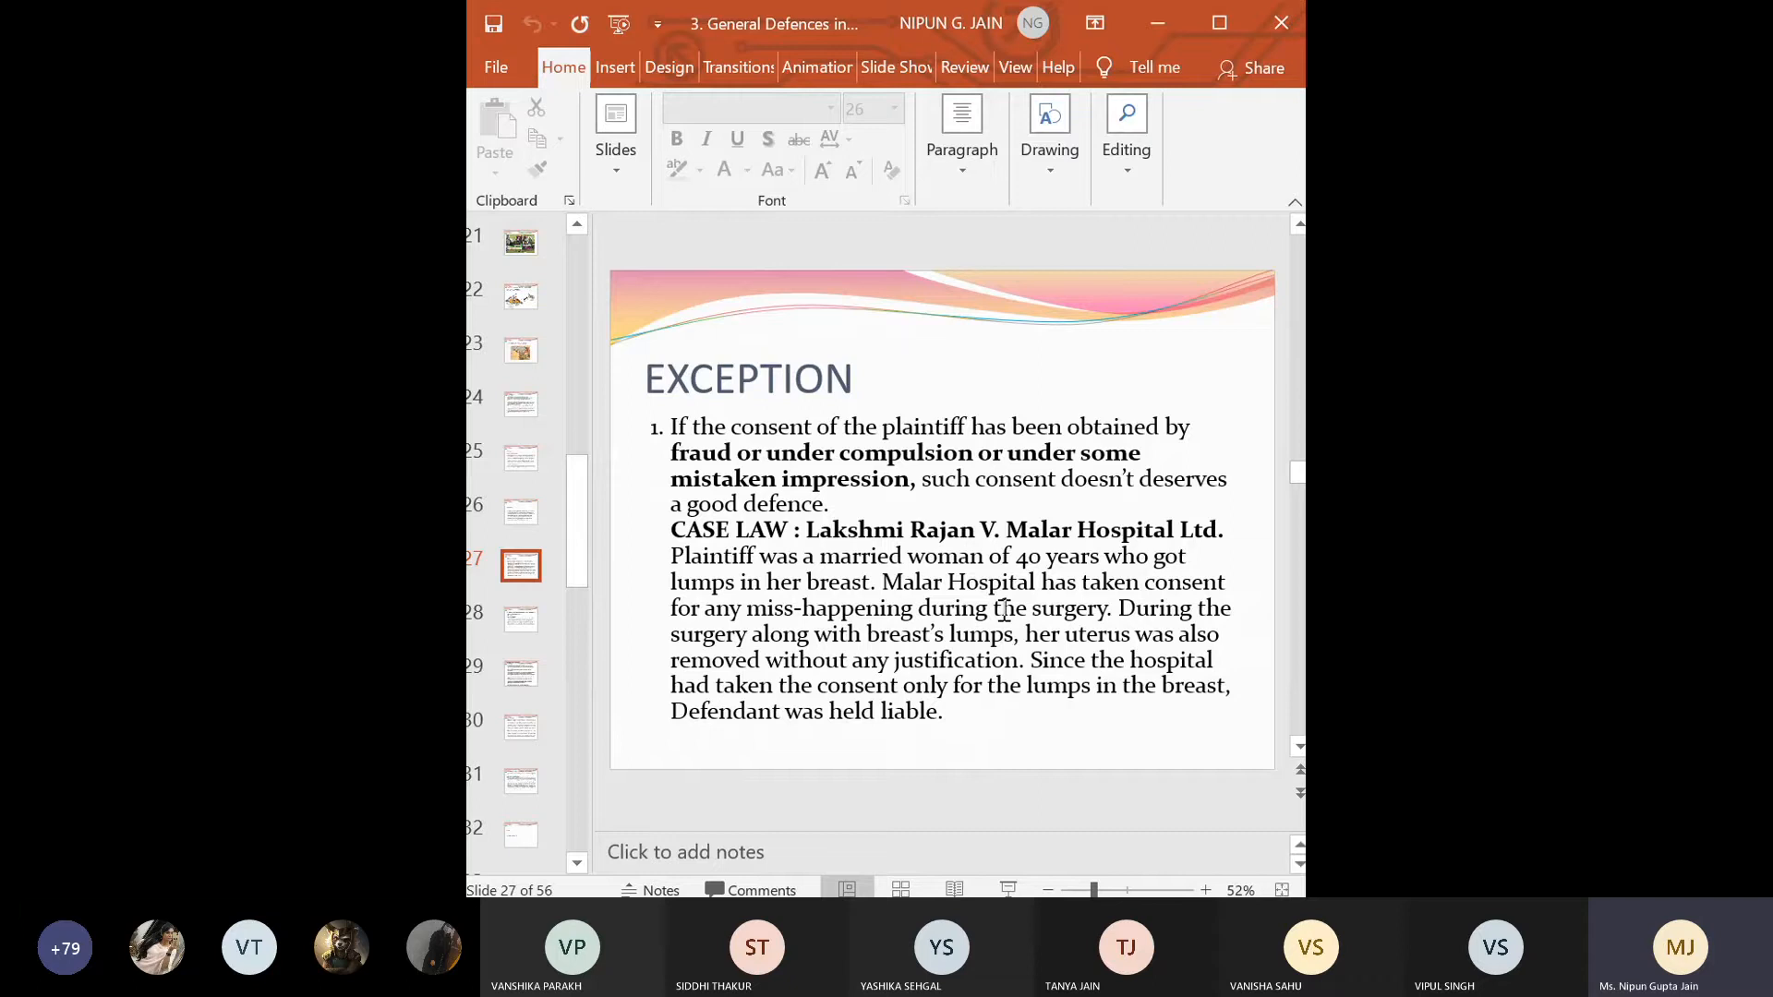
pyautogui.moveTo(1133, 669)
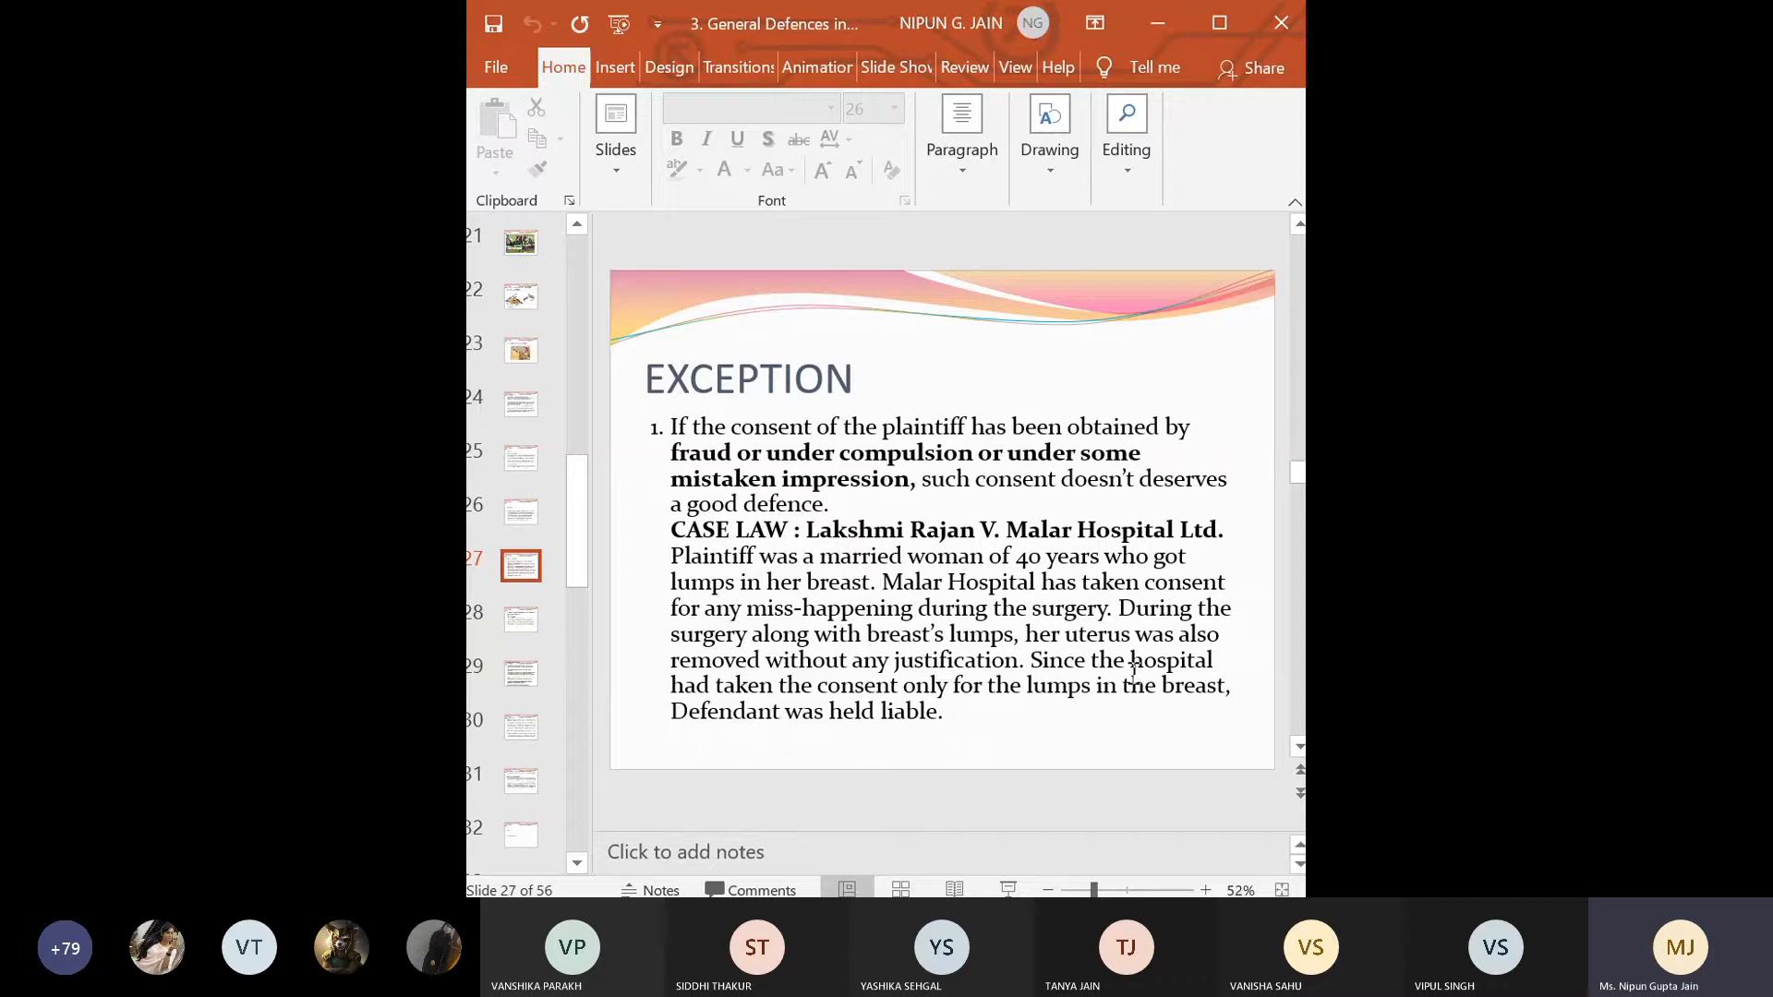
pyautogui.moveTo(975, 660)
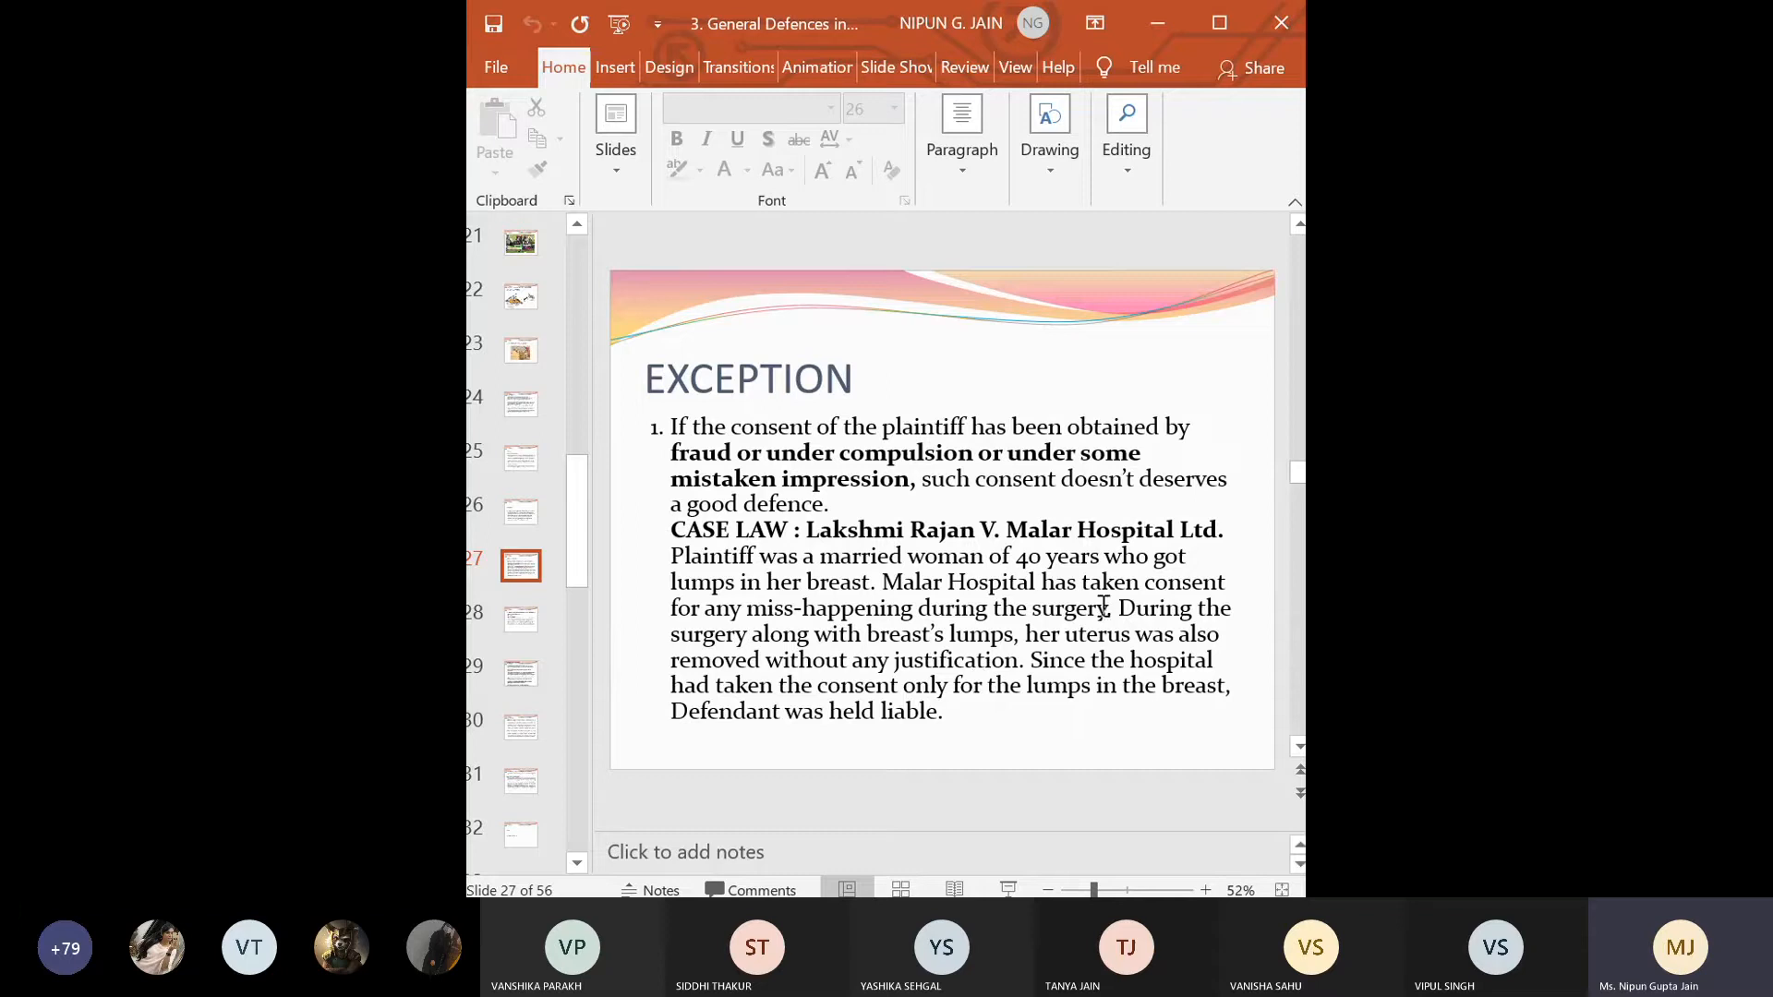
pyautogui.moveTo(1205, 653)
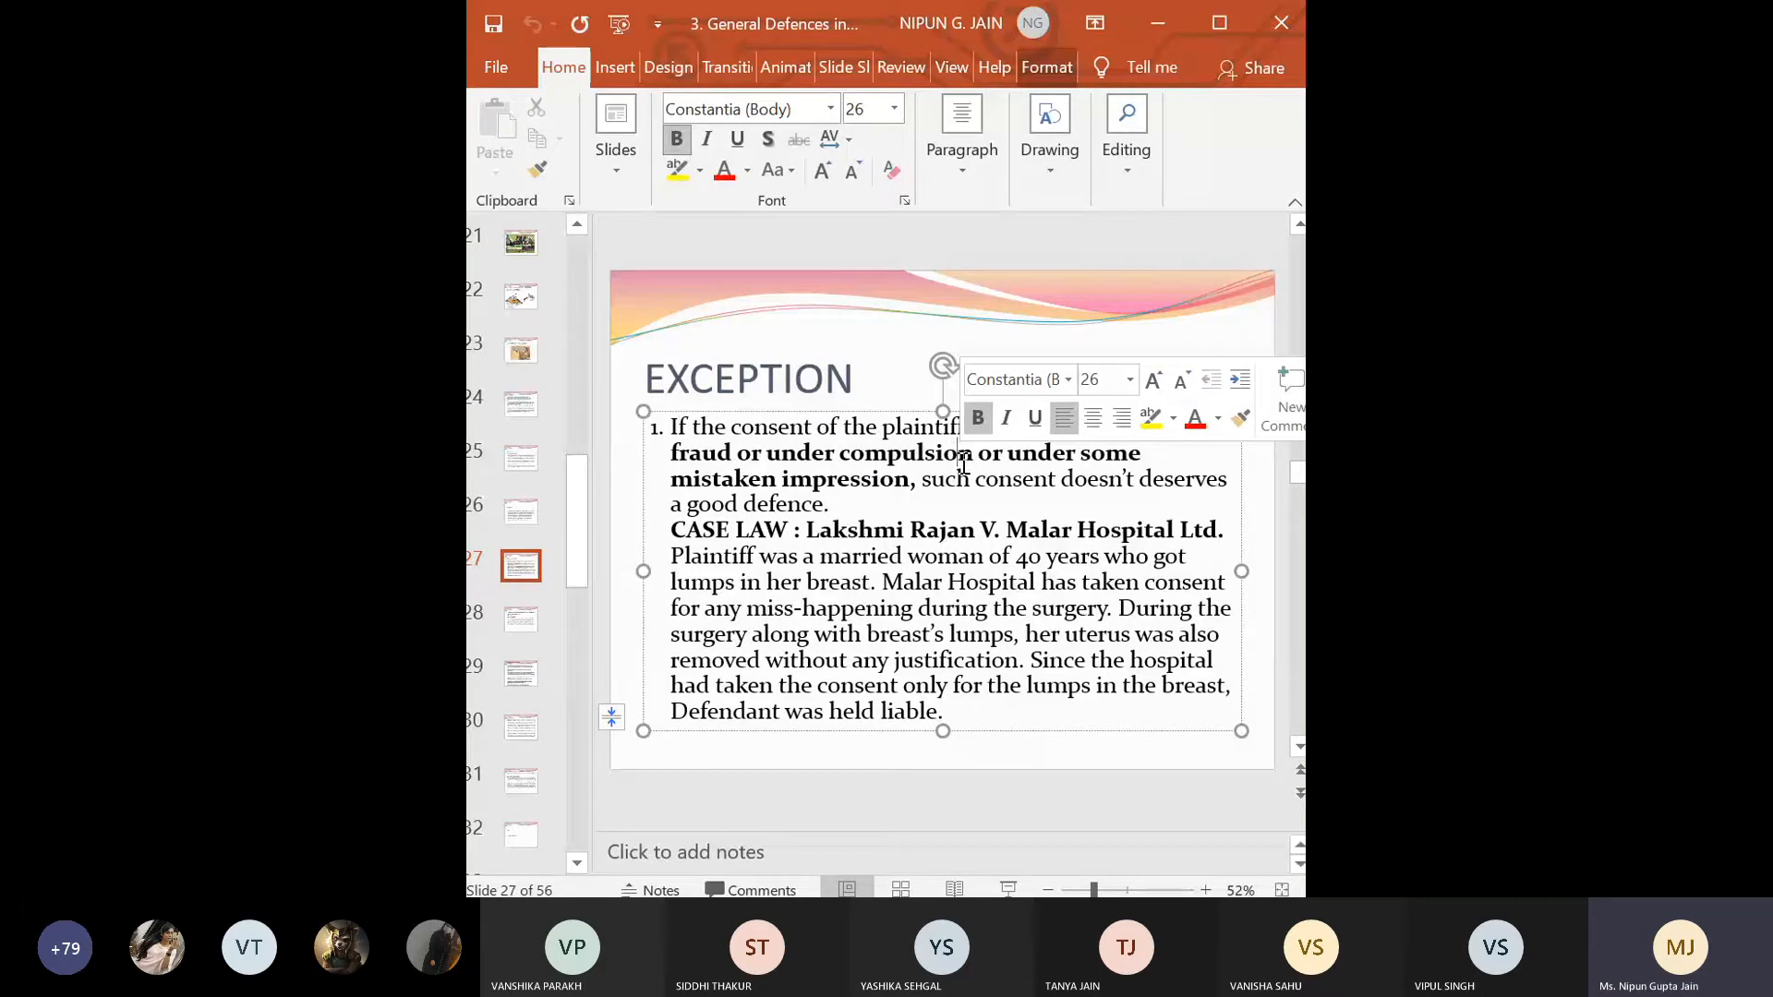
# Step: Advance from slide 28 on Ex turpi causa and R. V. Williams to slide 29
pyautogui.click(520, 619)
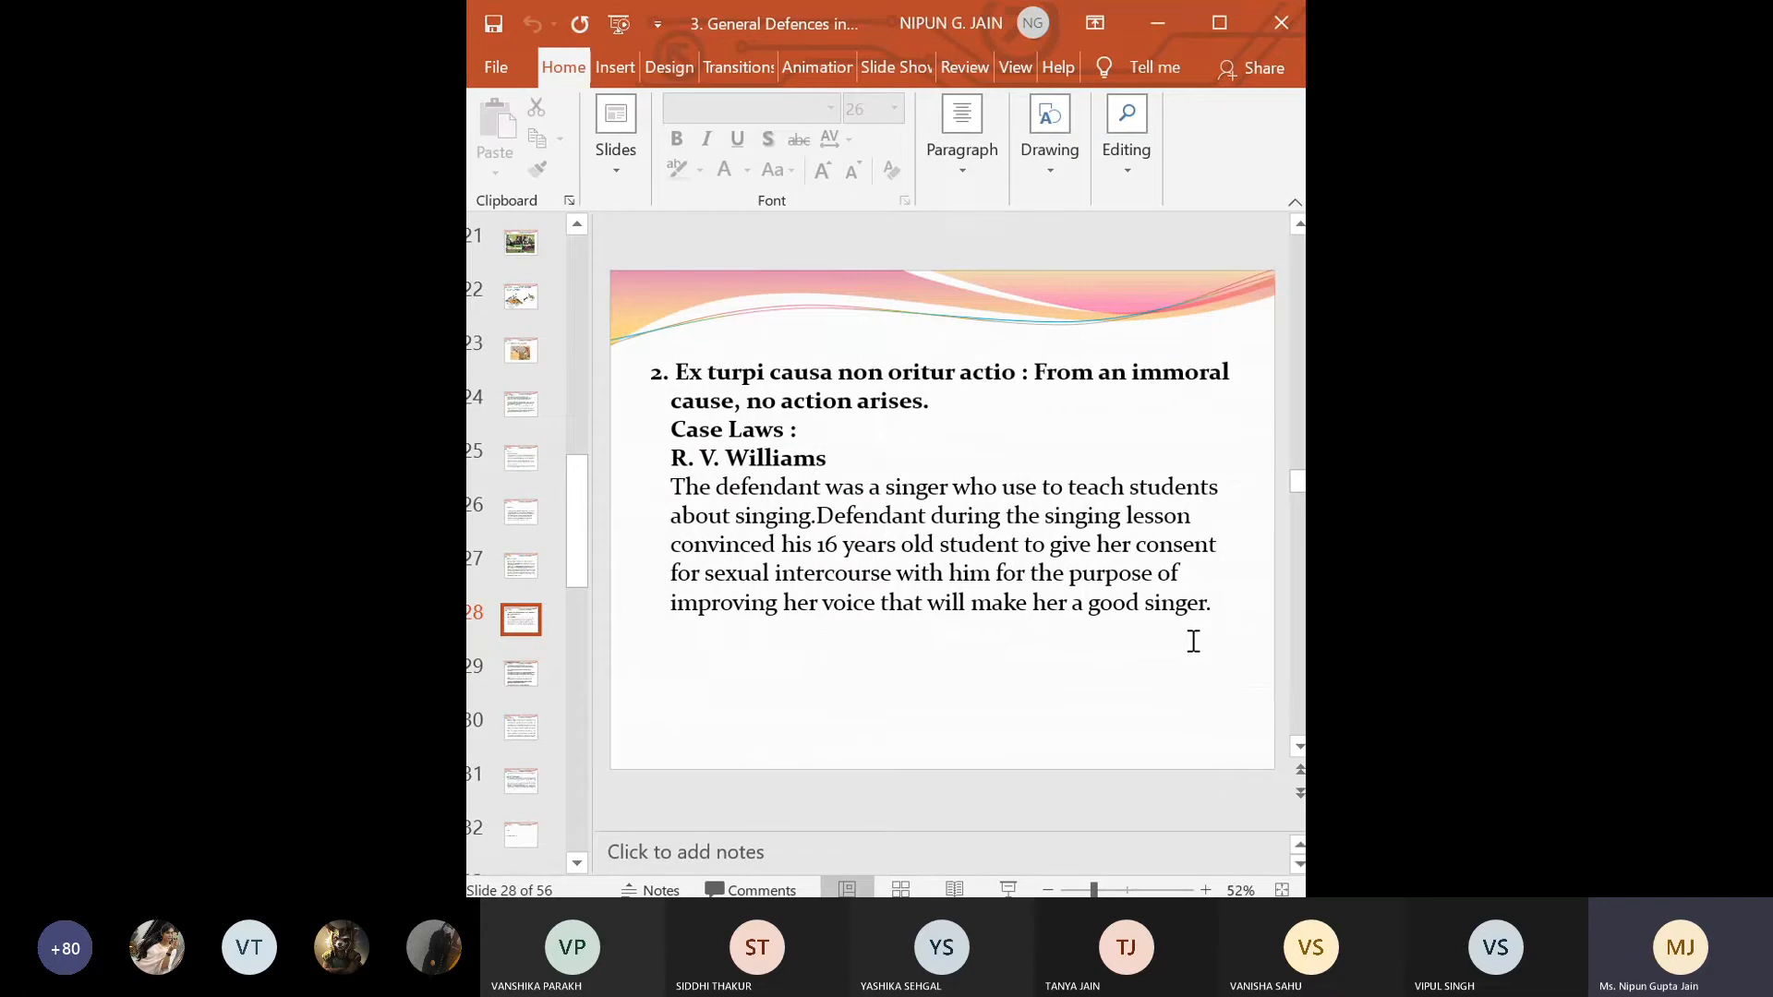
pyautogui.moveTo(1151, 424)
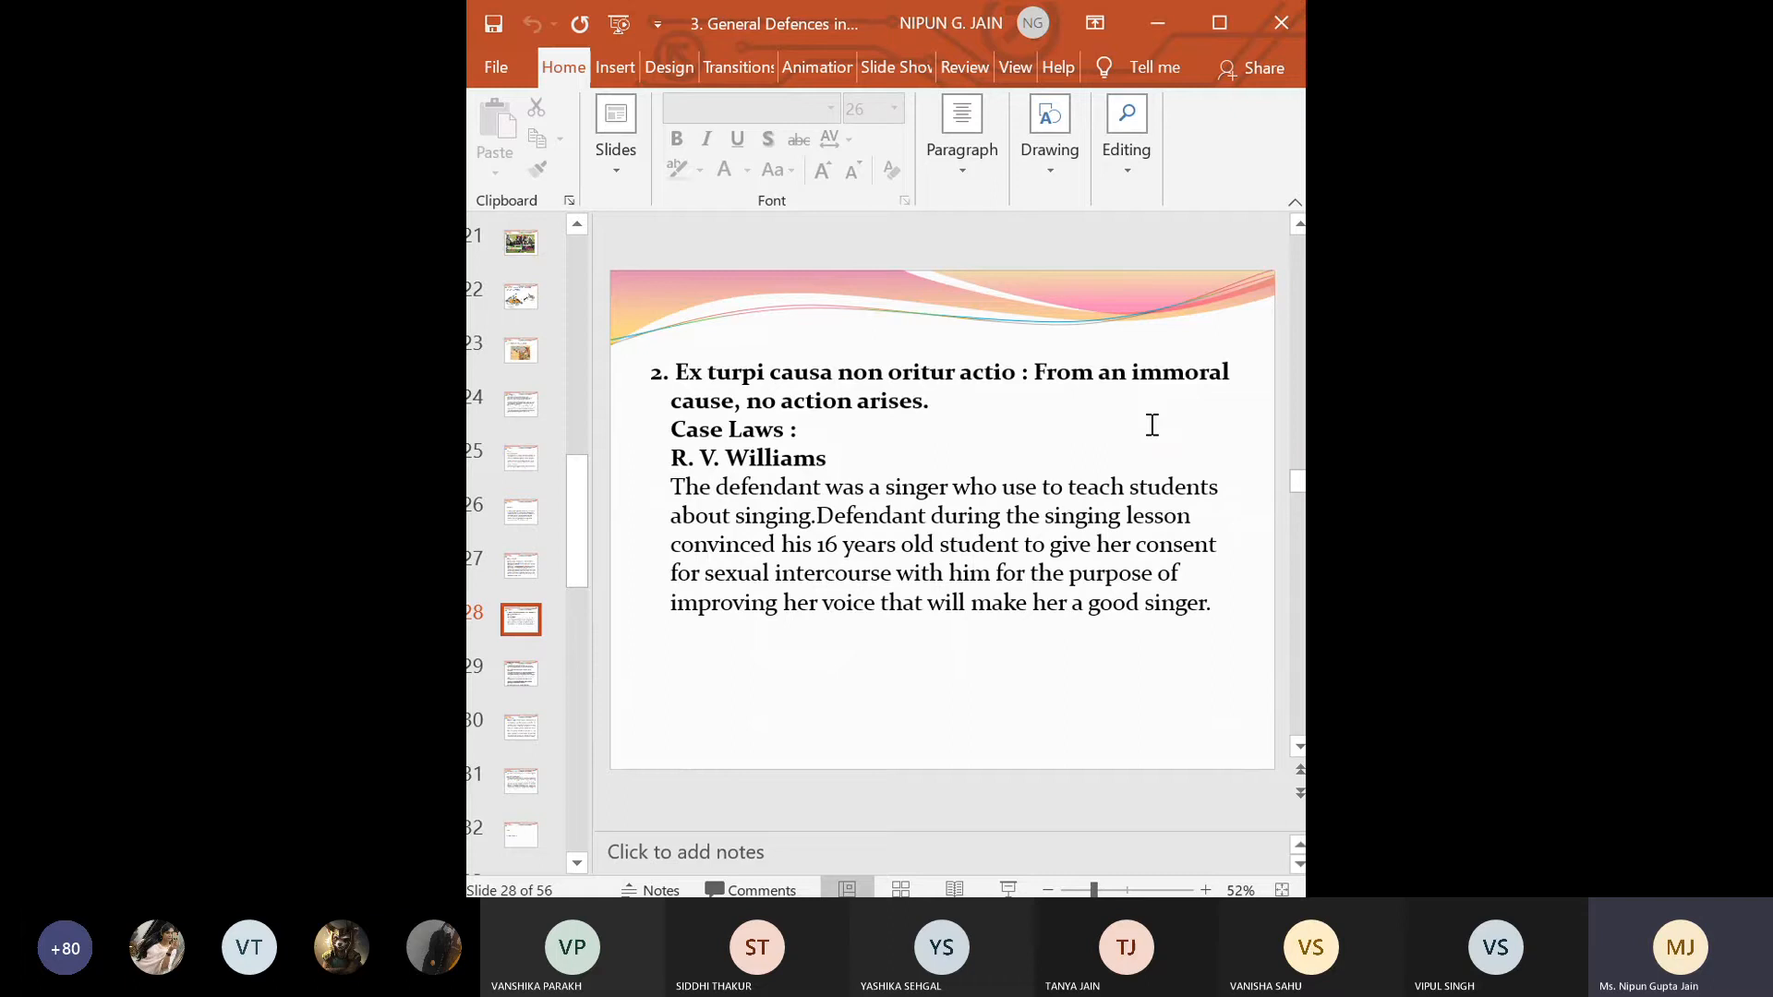
pyautogui.moveTo(1074, 478)
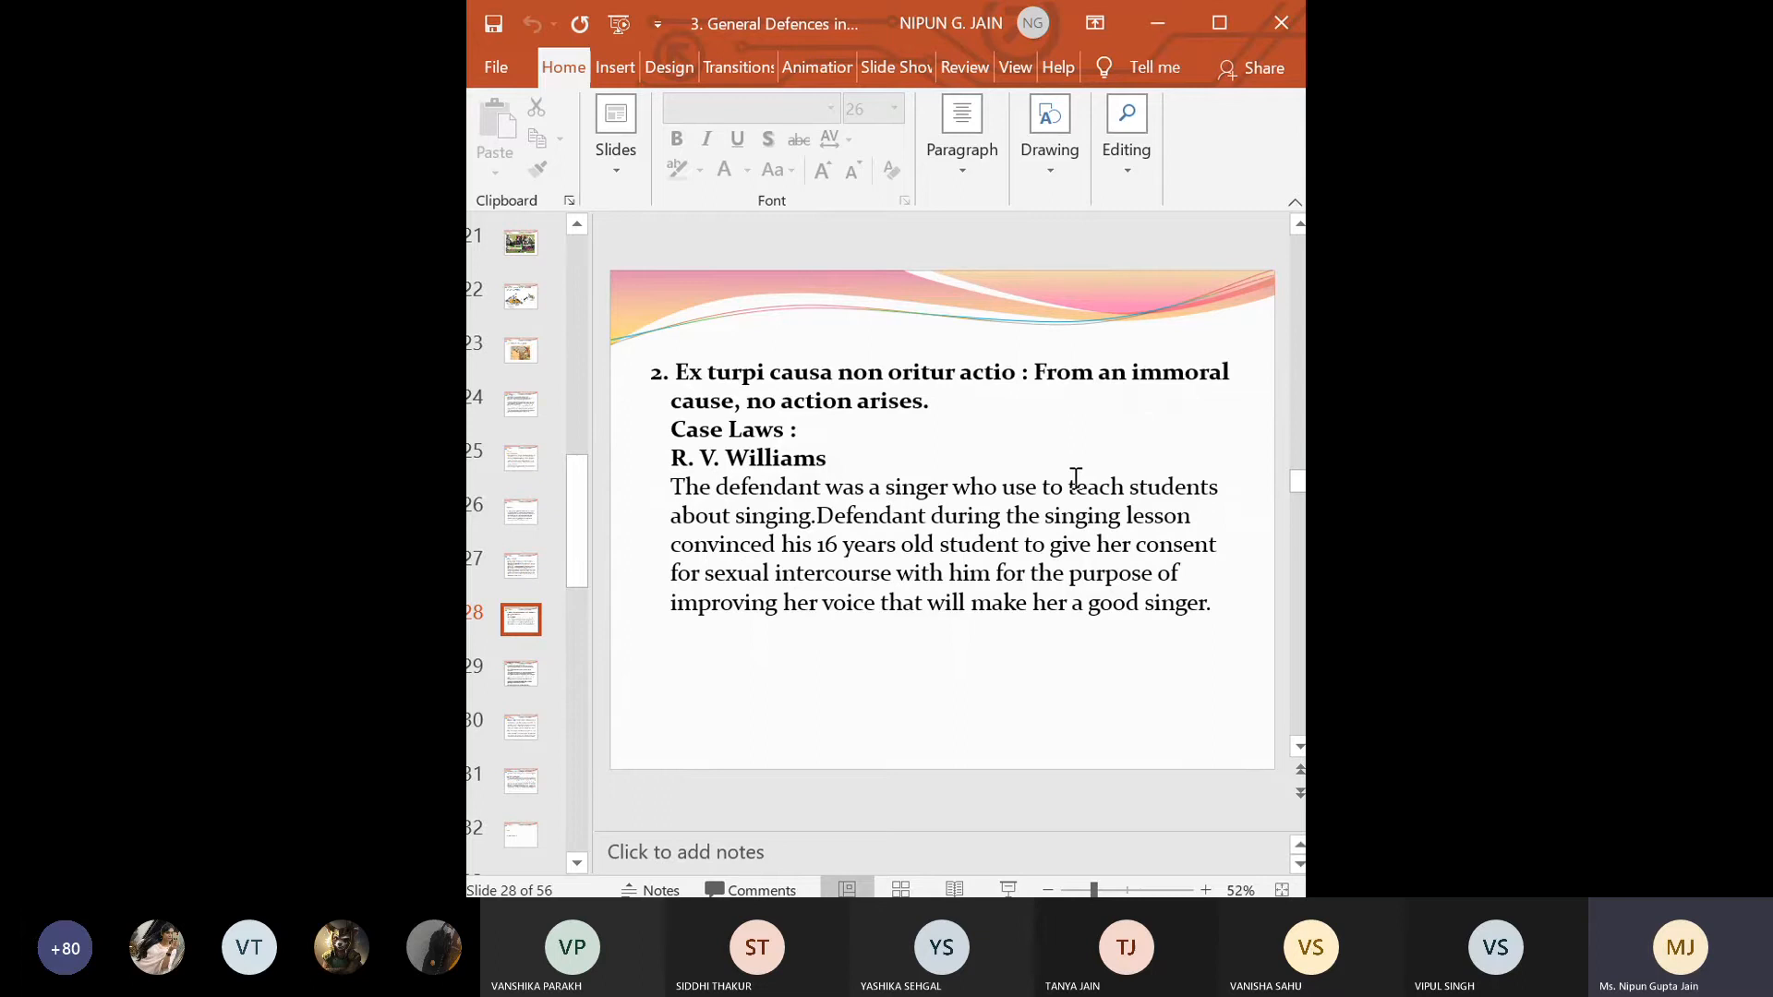
pyautogui.click(520, 674)
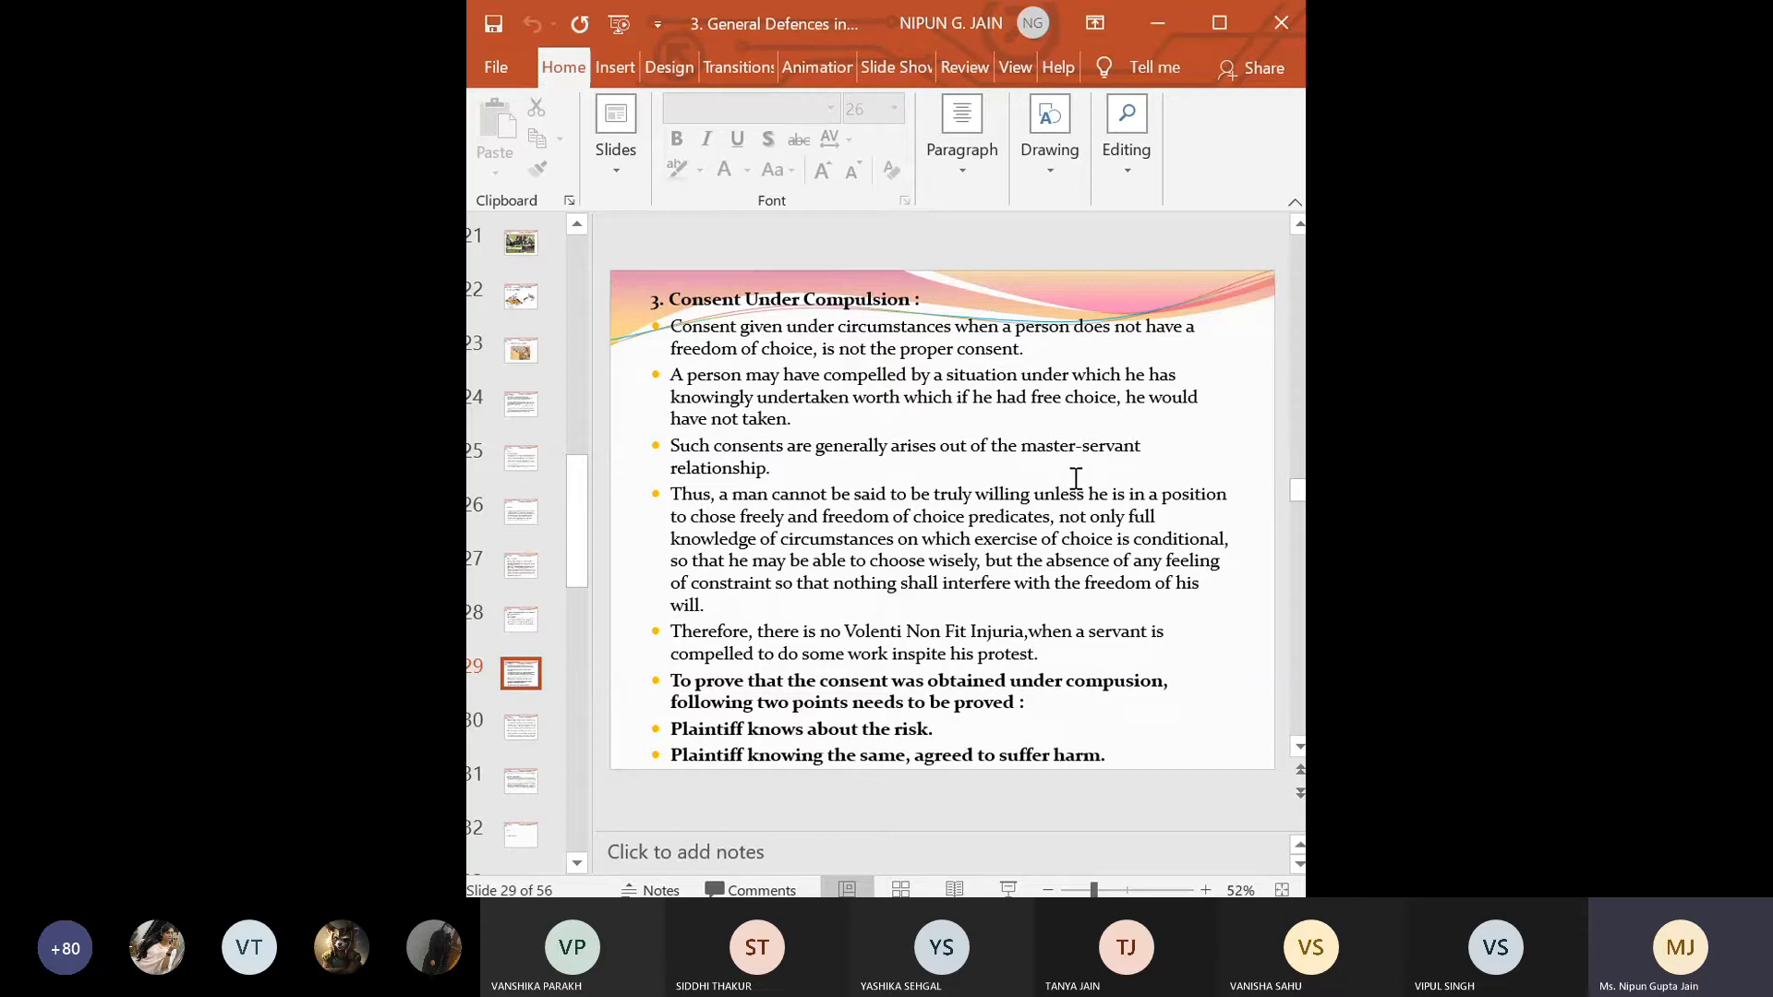
pyautogui.moveTo(746, 364)
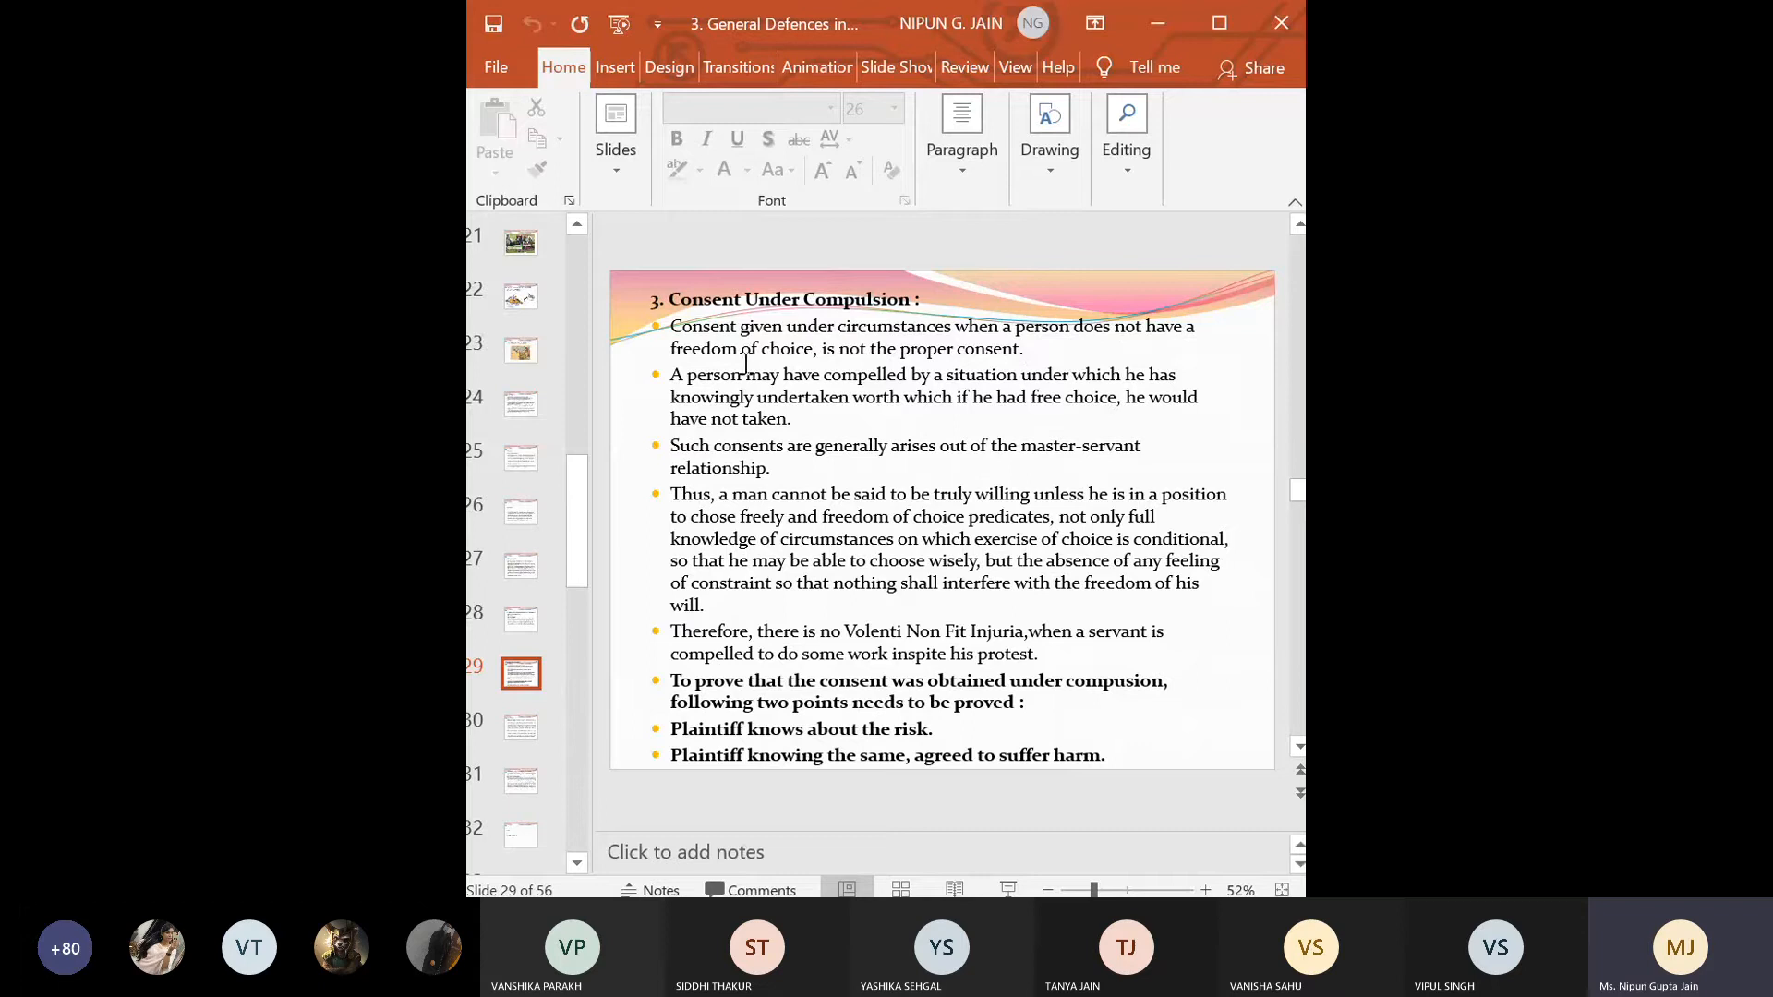
pyautogui.moveTo(840, 396)
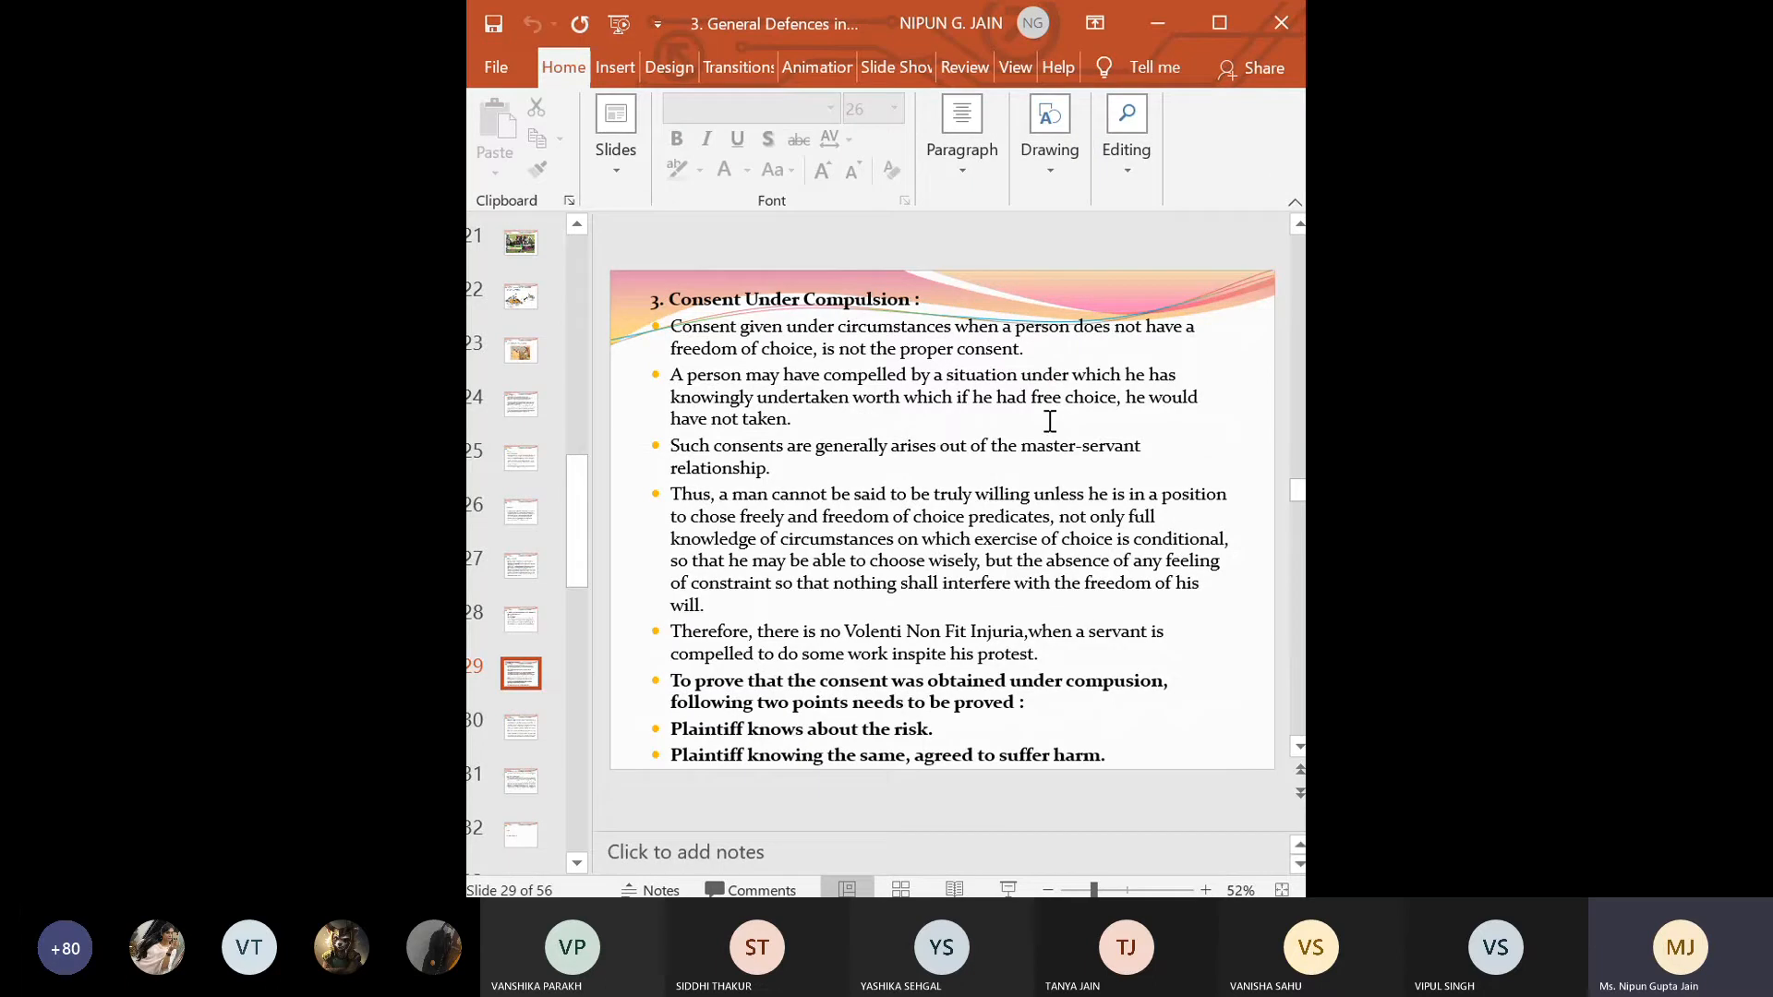
pyautogui.moveTo(812, 432)
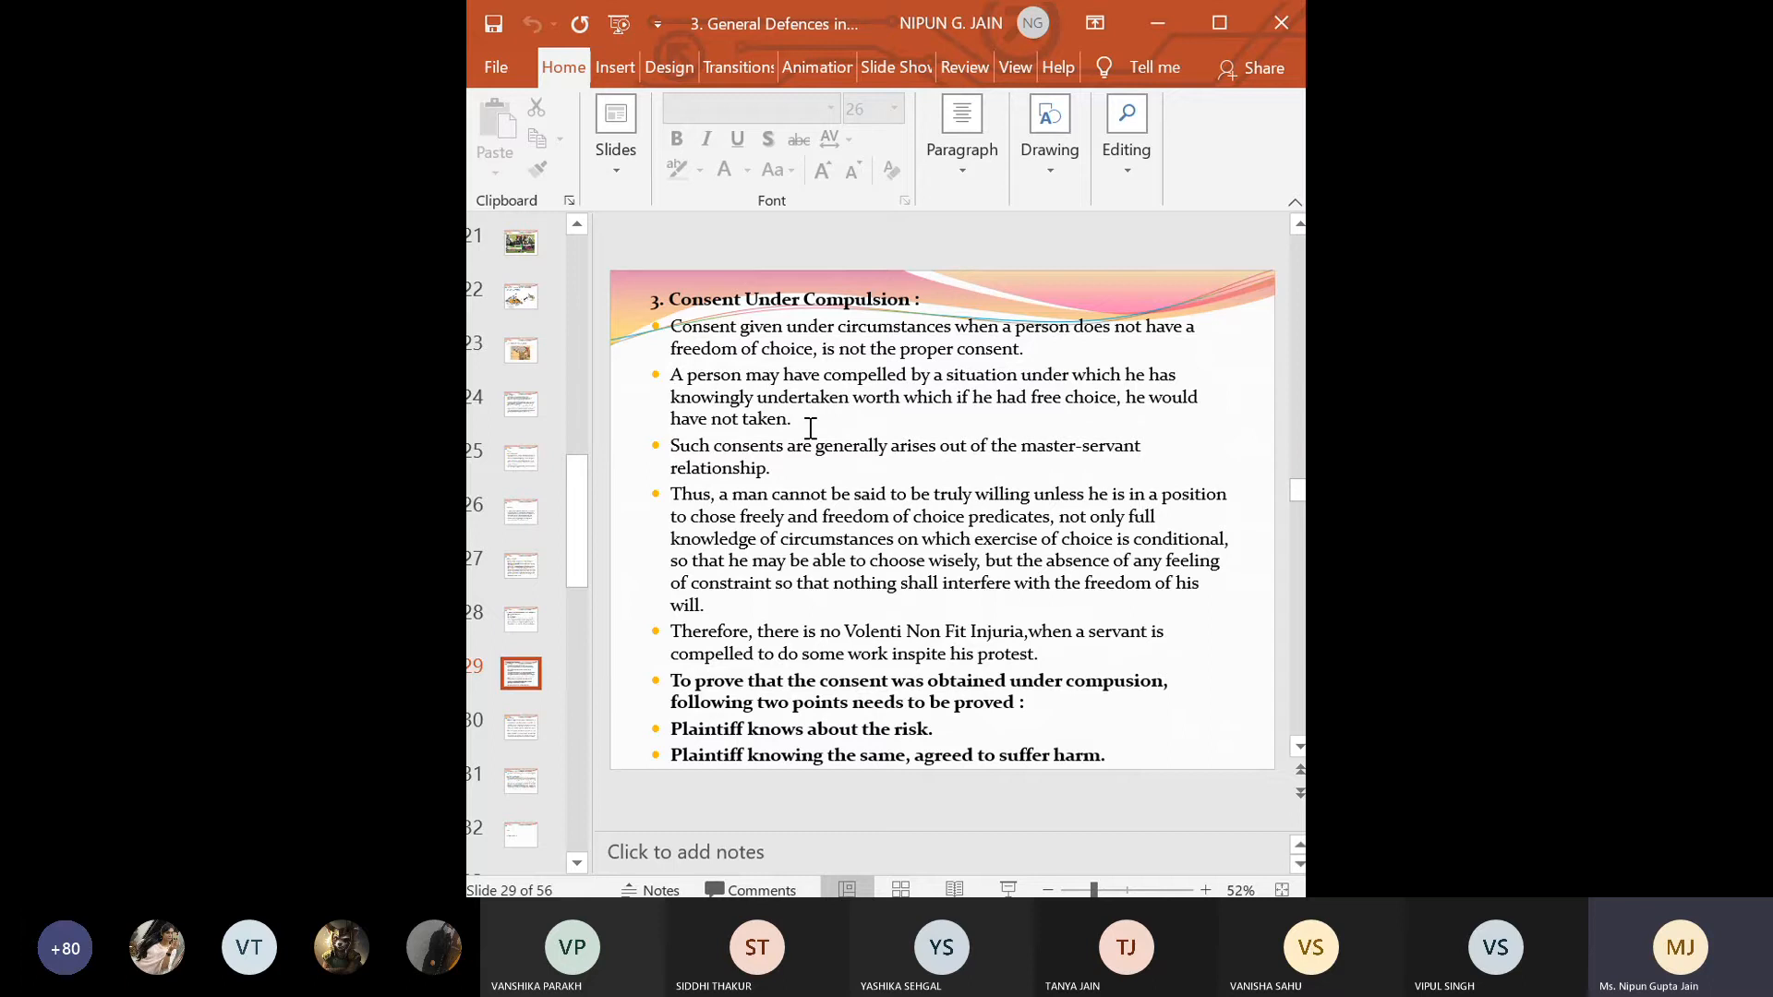
pyautogui.moveTo(831, 442)
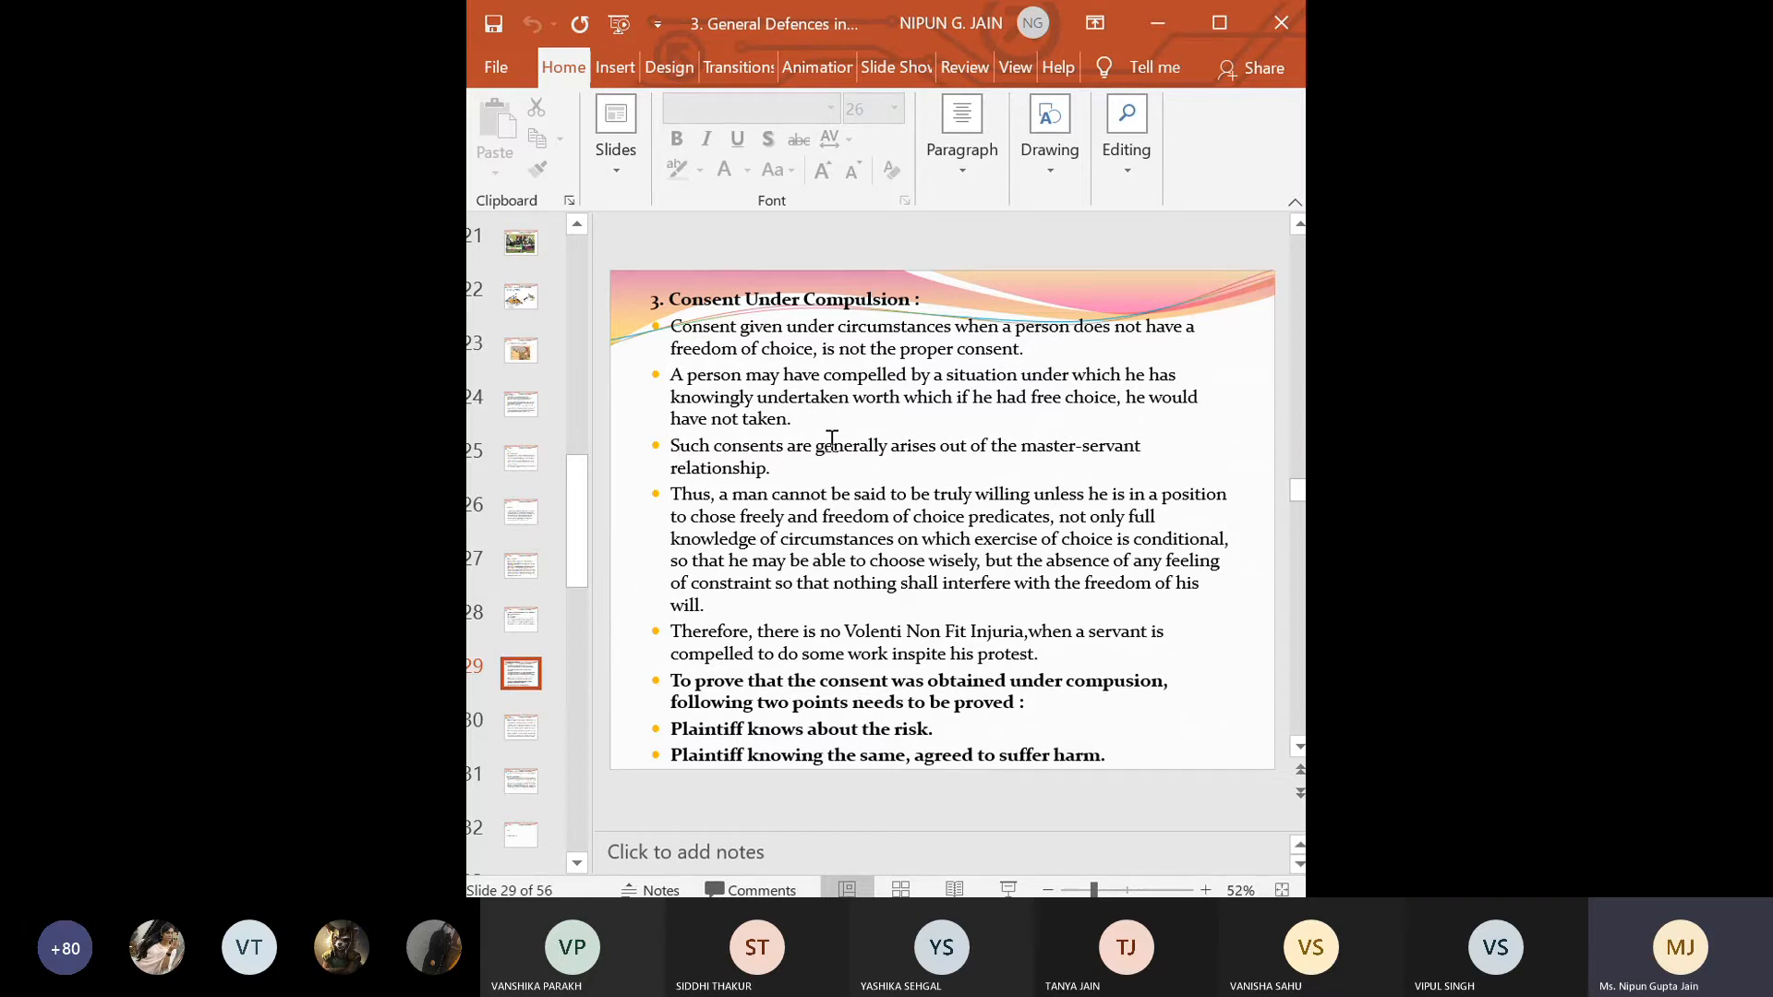
pyautogui.moveTo(1069, 462)
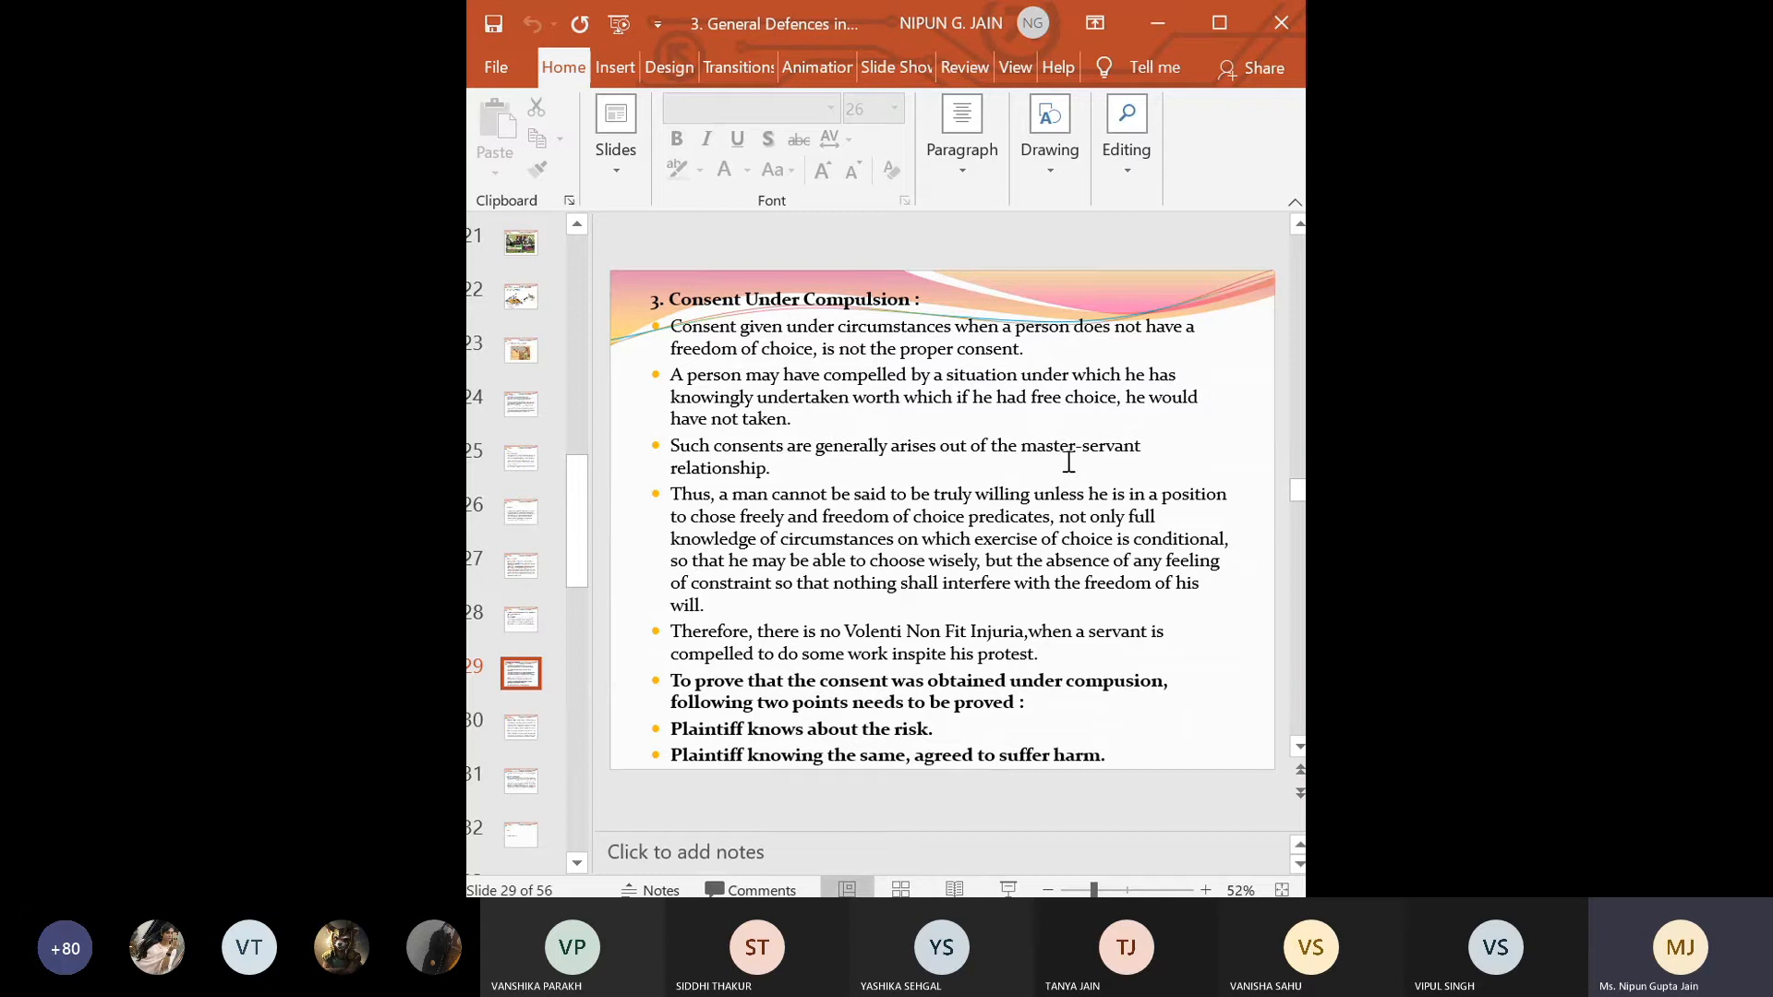
pyautogui.moveTo(833, 479)
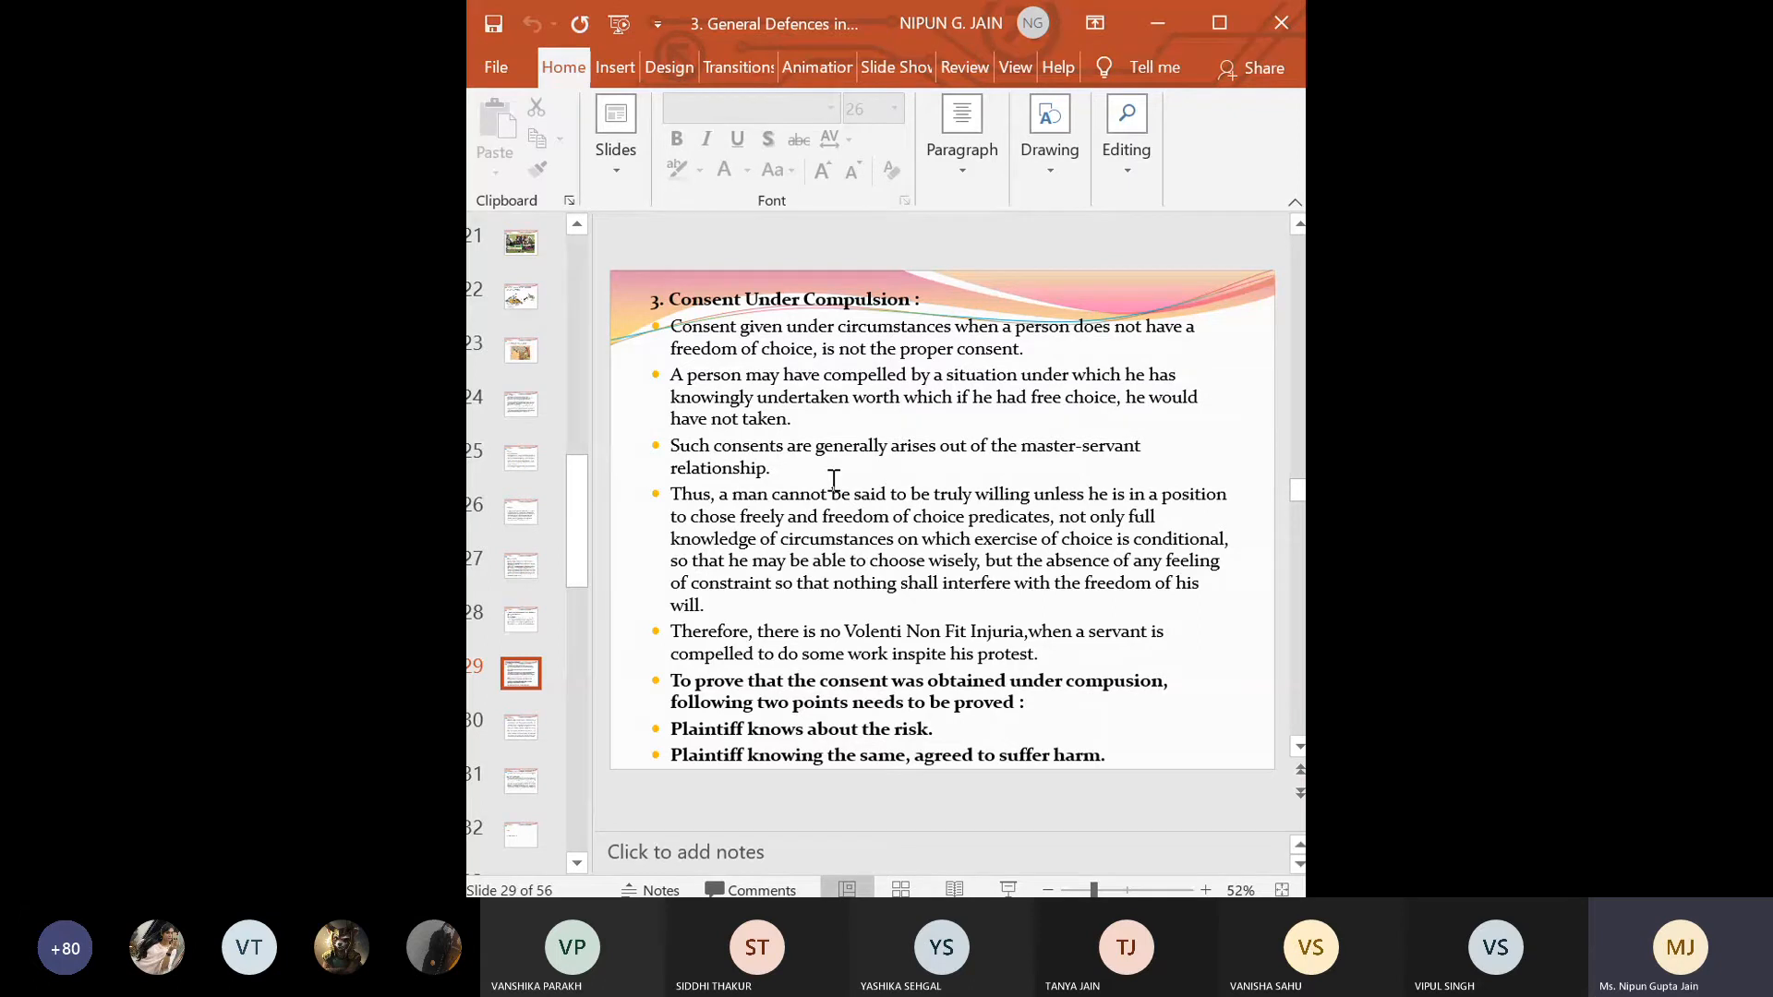
pyautogui.moveTo(916, 515)
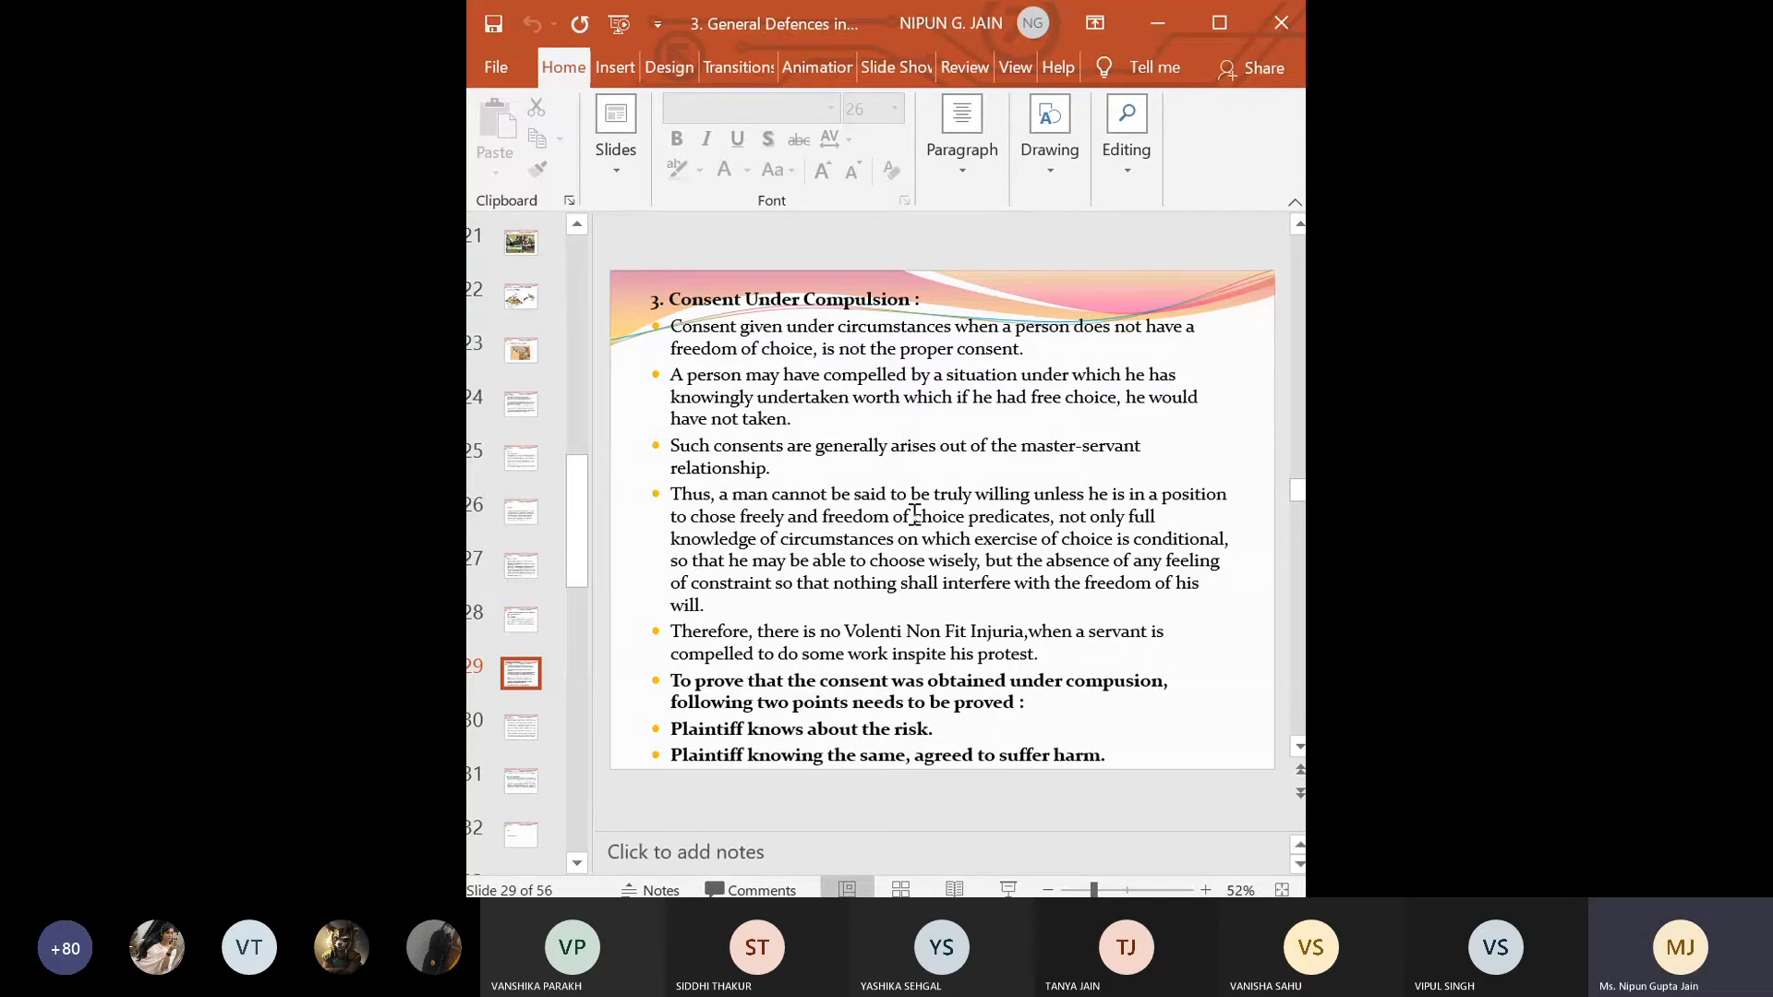
pyautogui.moveTo(1091, 515)
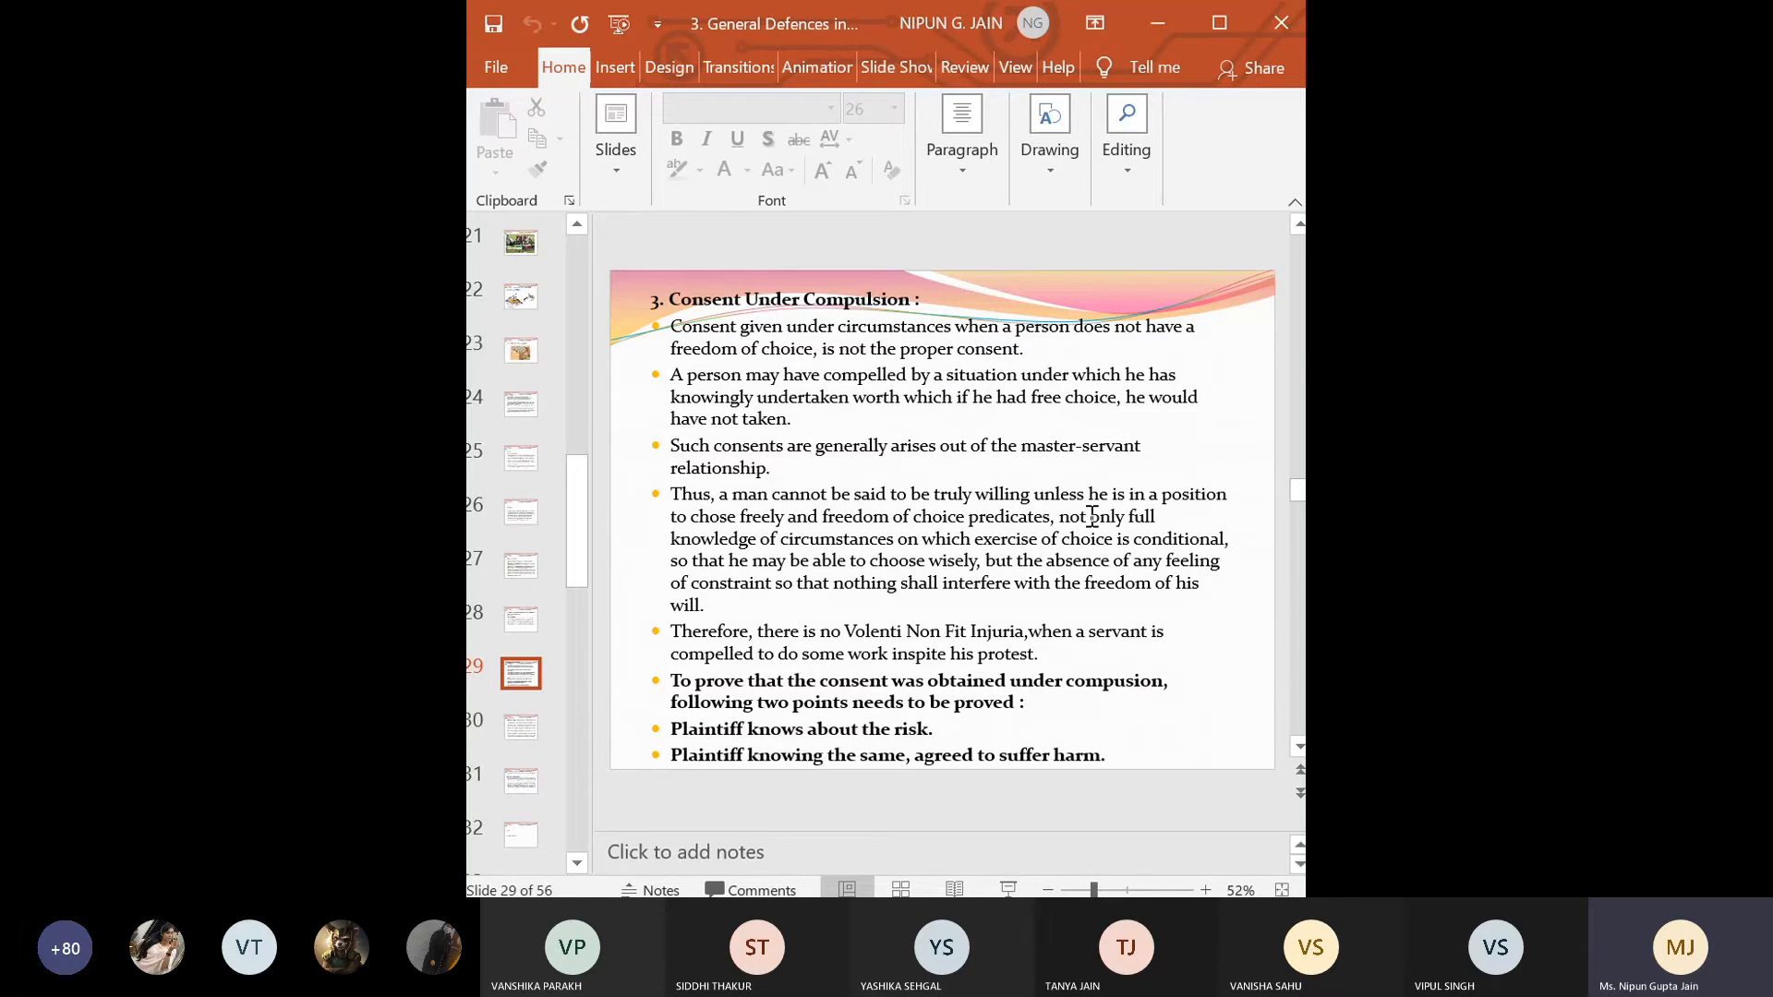
pyautogui.moveTo(761, 547)
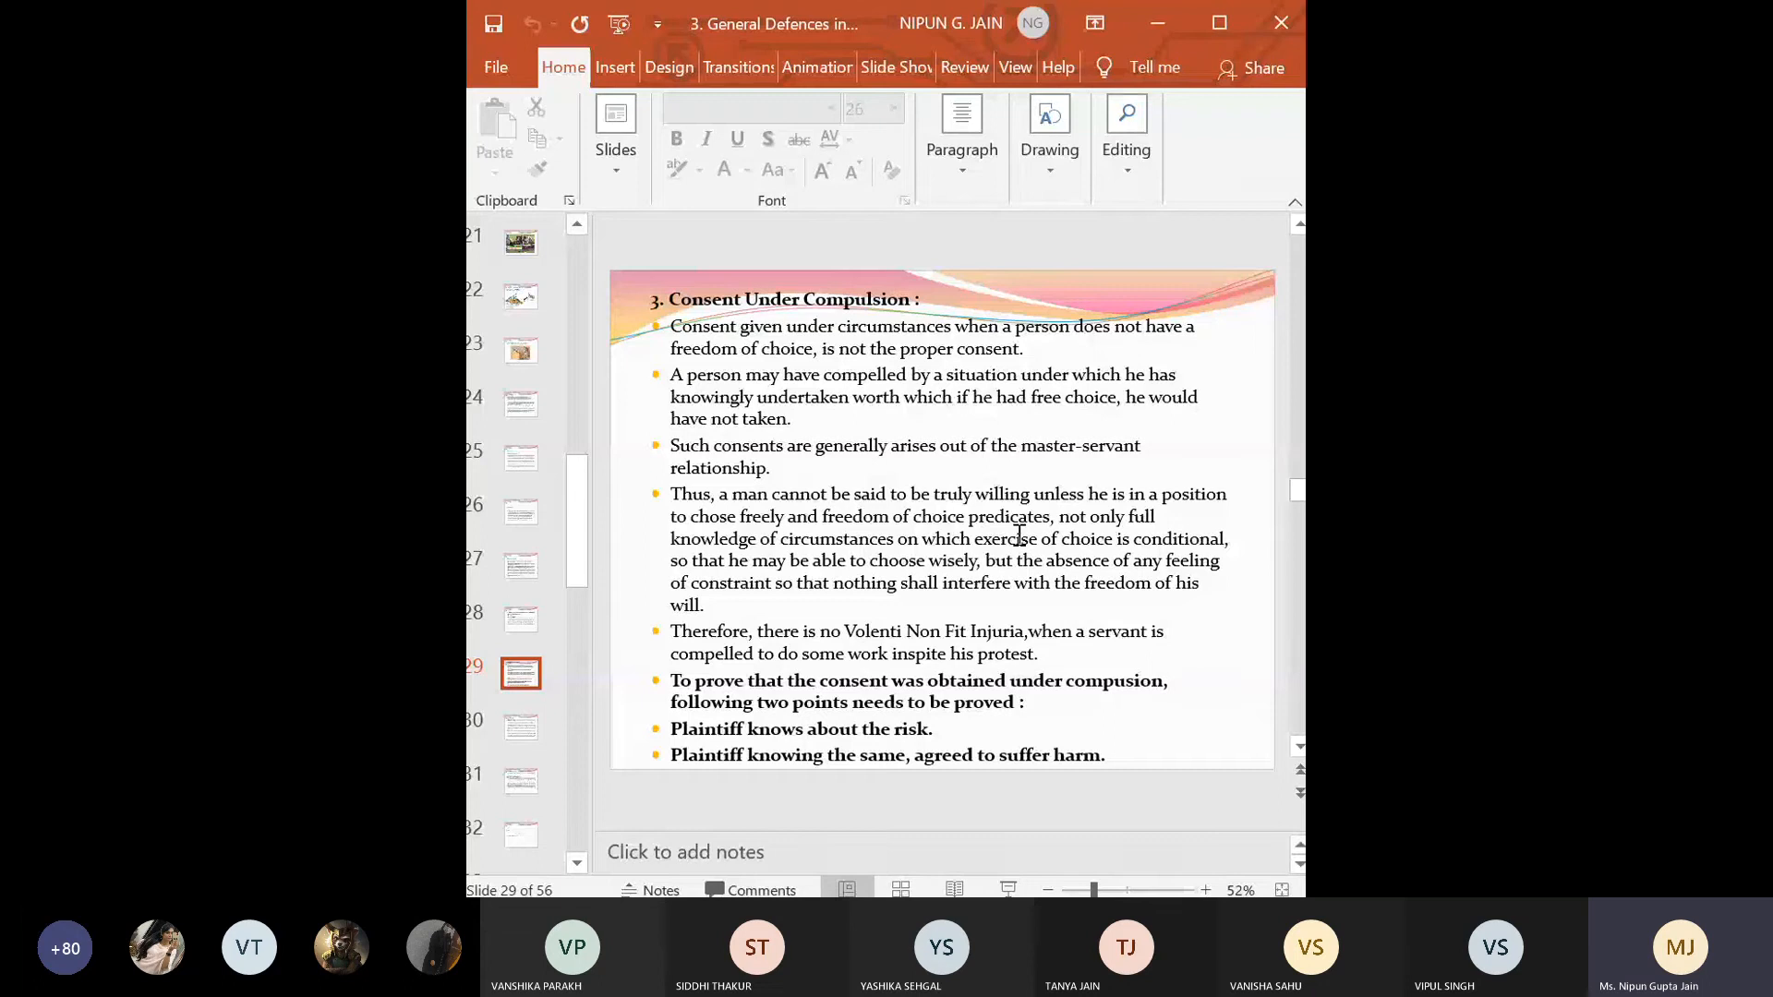
pyautogui.moveTo(696, 571)
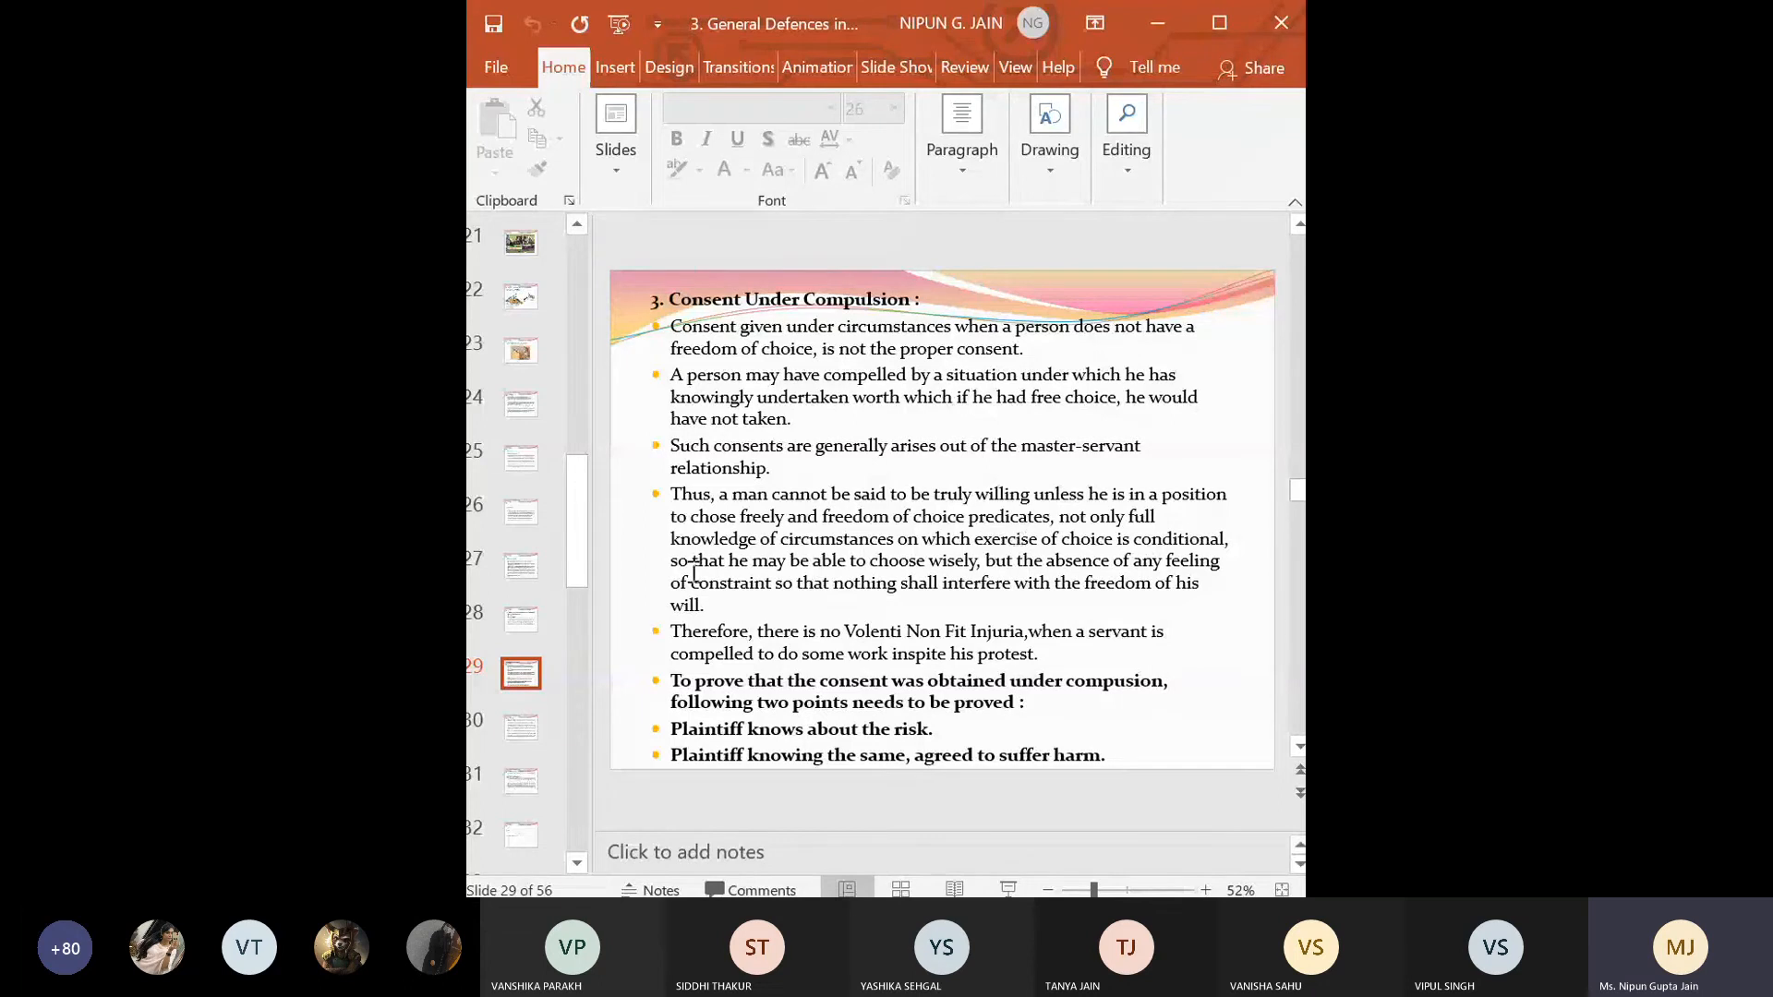
pyautogui.moveTo(953, 559)
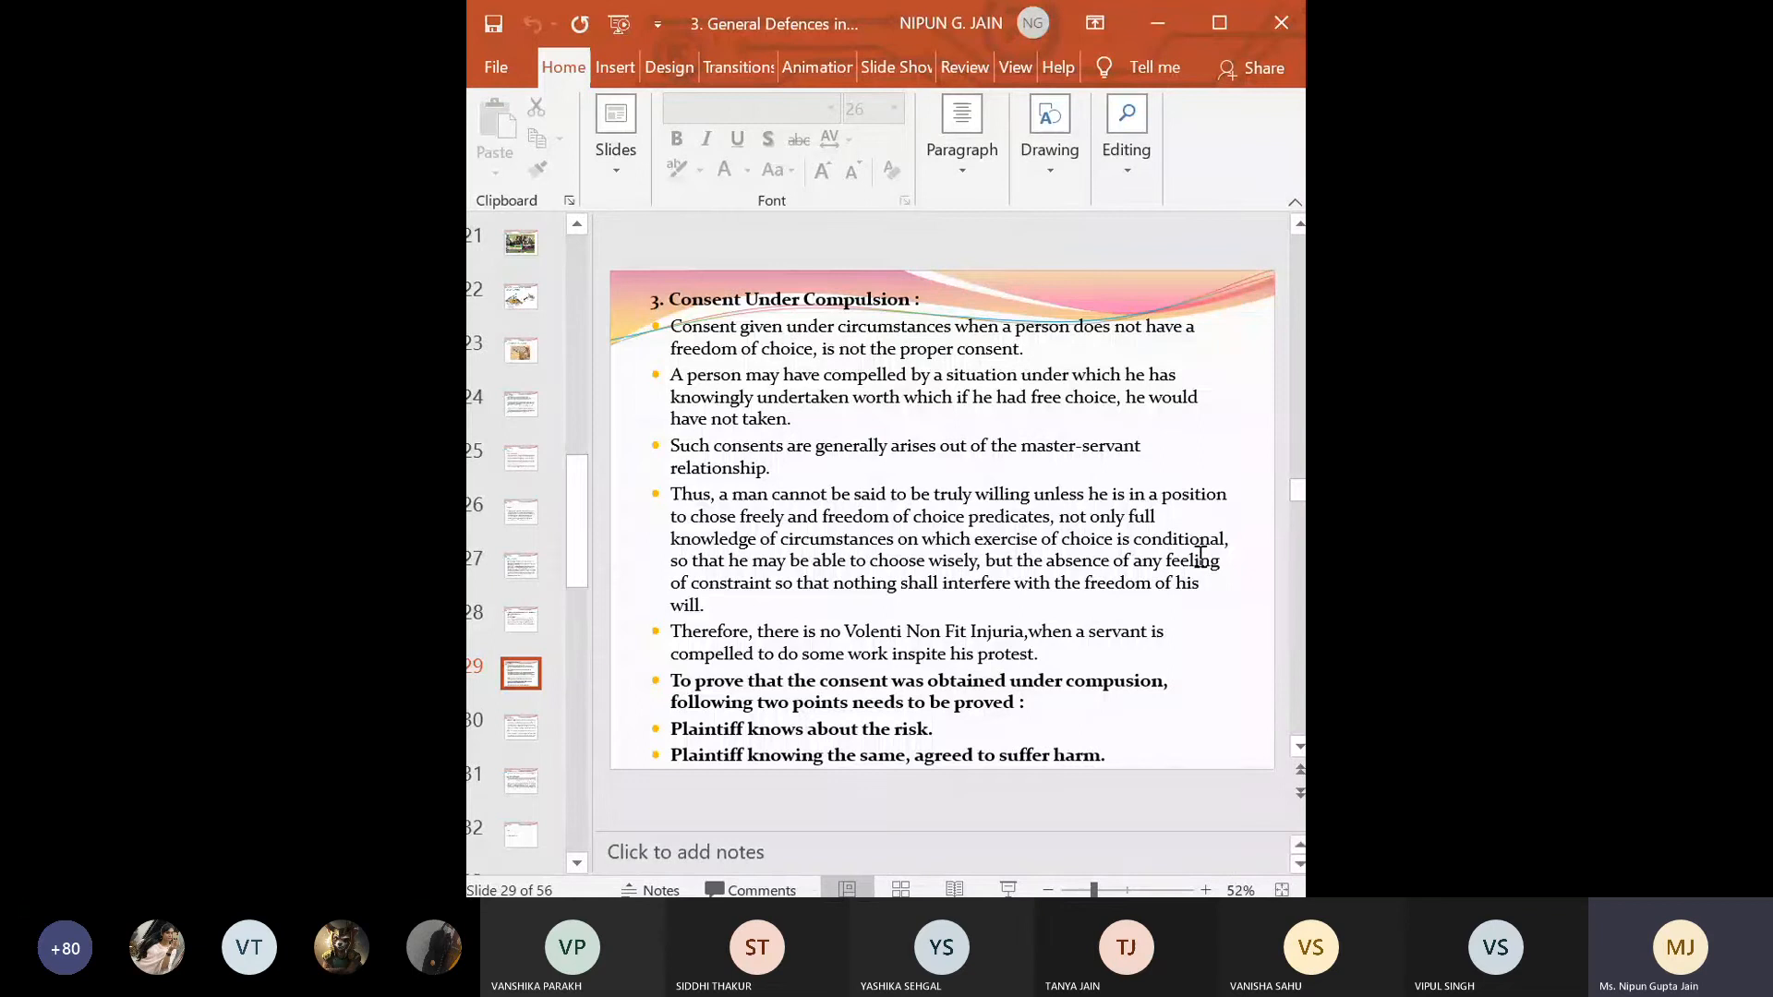
pyautogui.moveTo(865, 583)
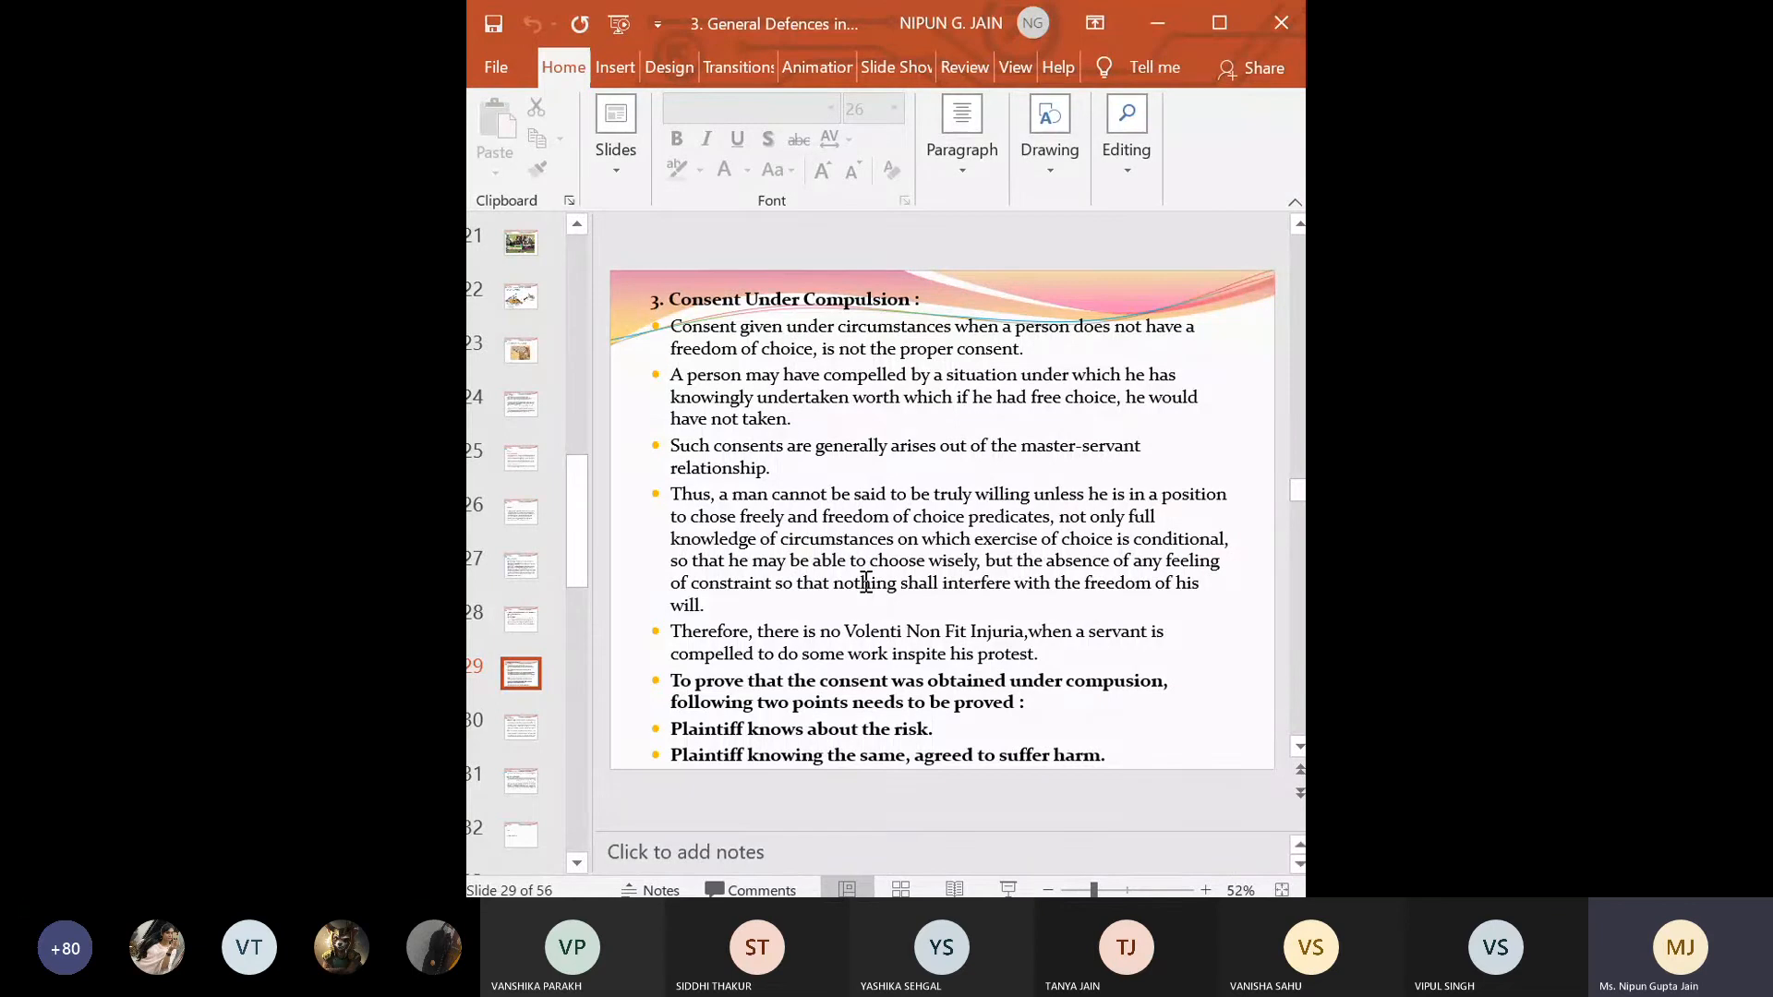
pyautogui.moveTo(899, 583)
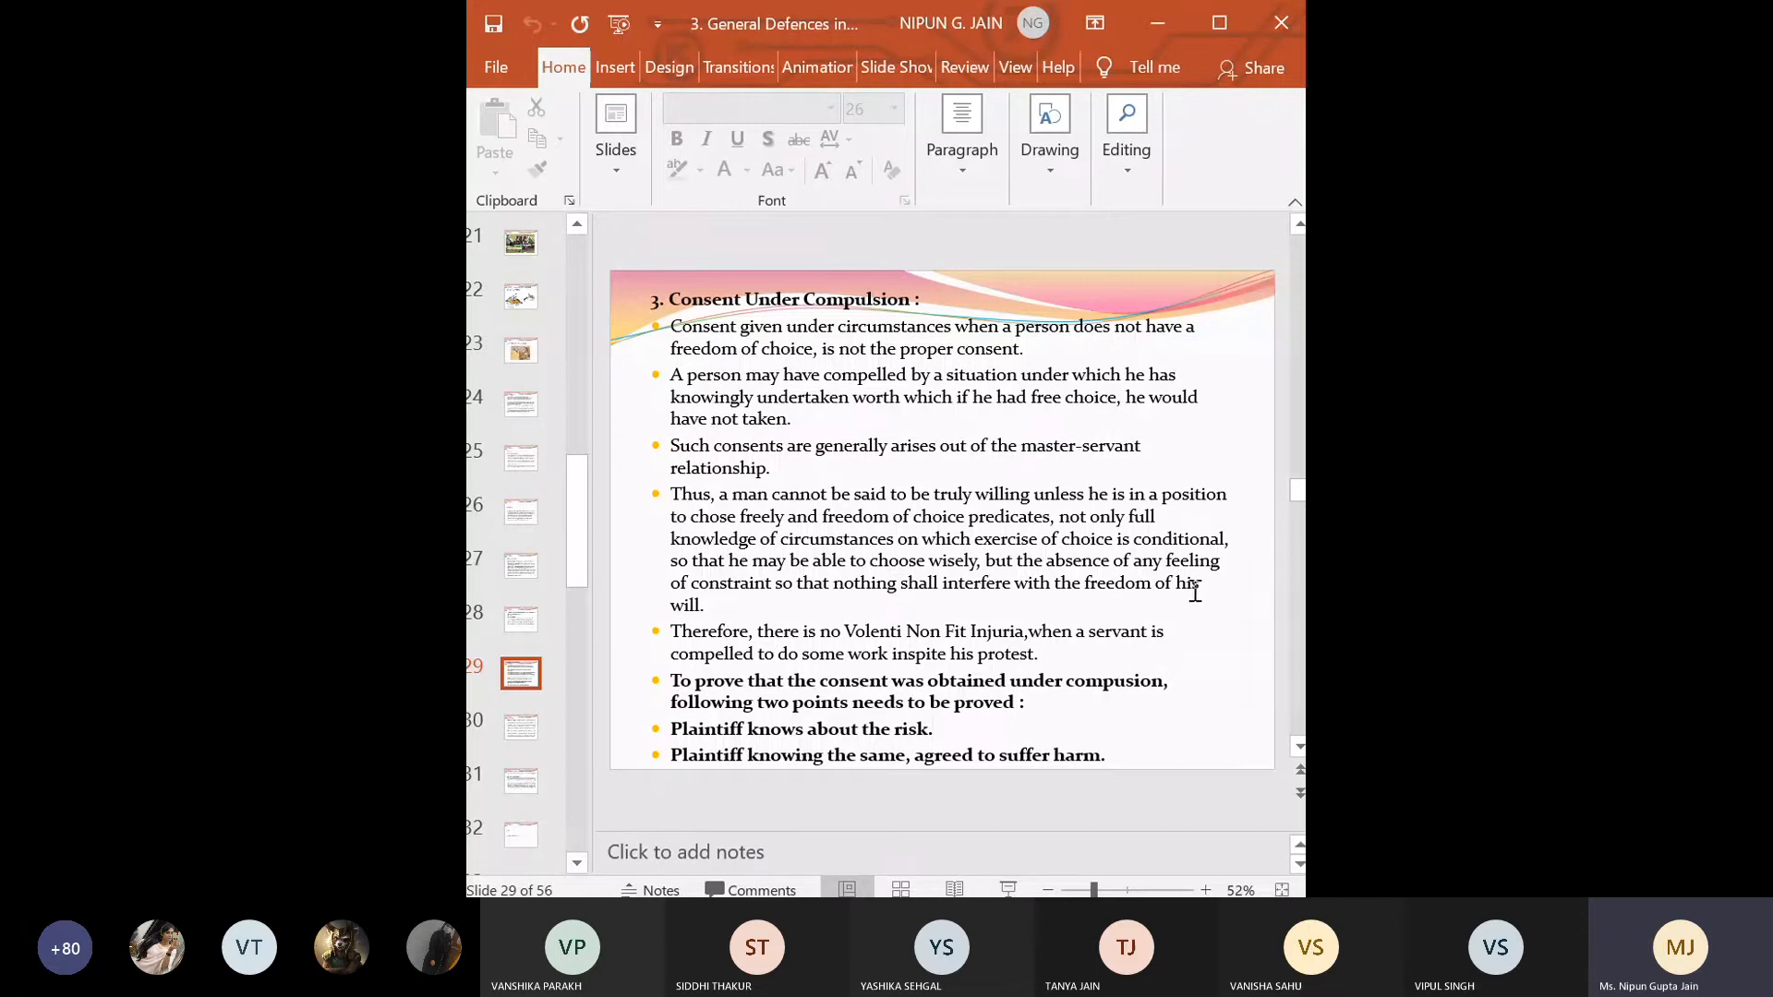
pyautogui.moveTo(752, 600)
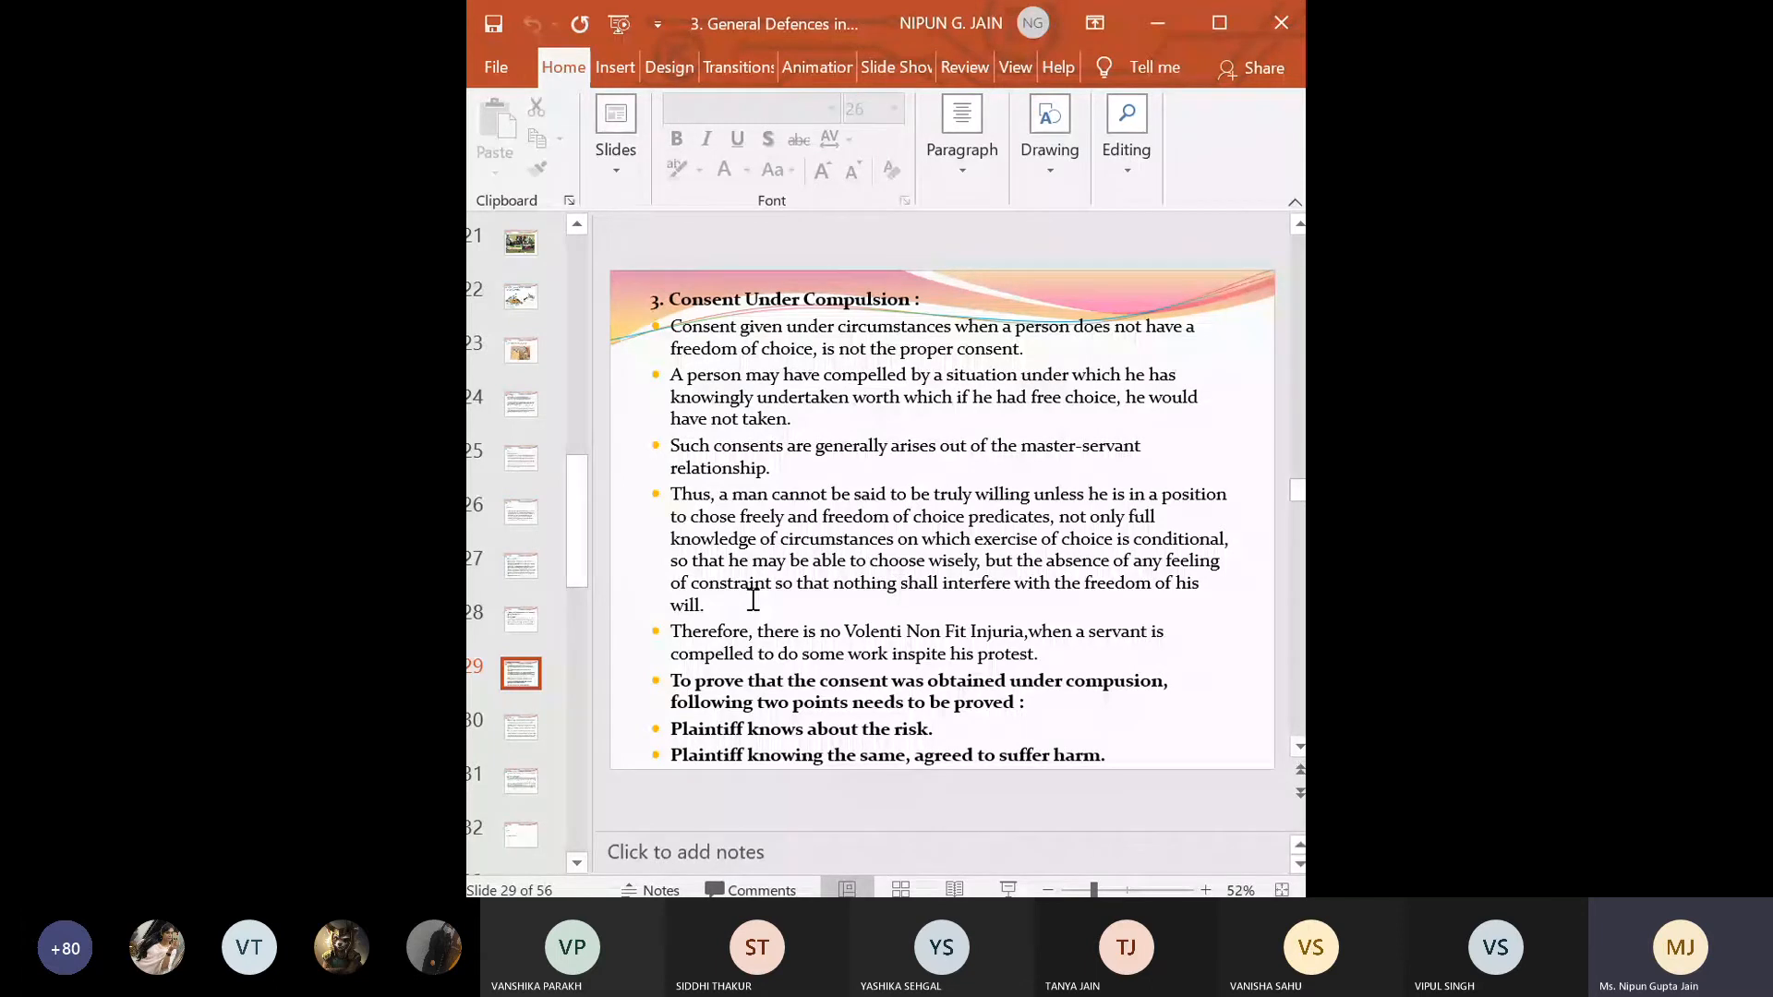
pyautogui.moveTo(922, 603)
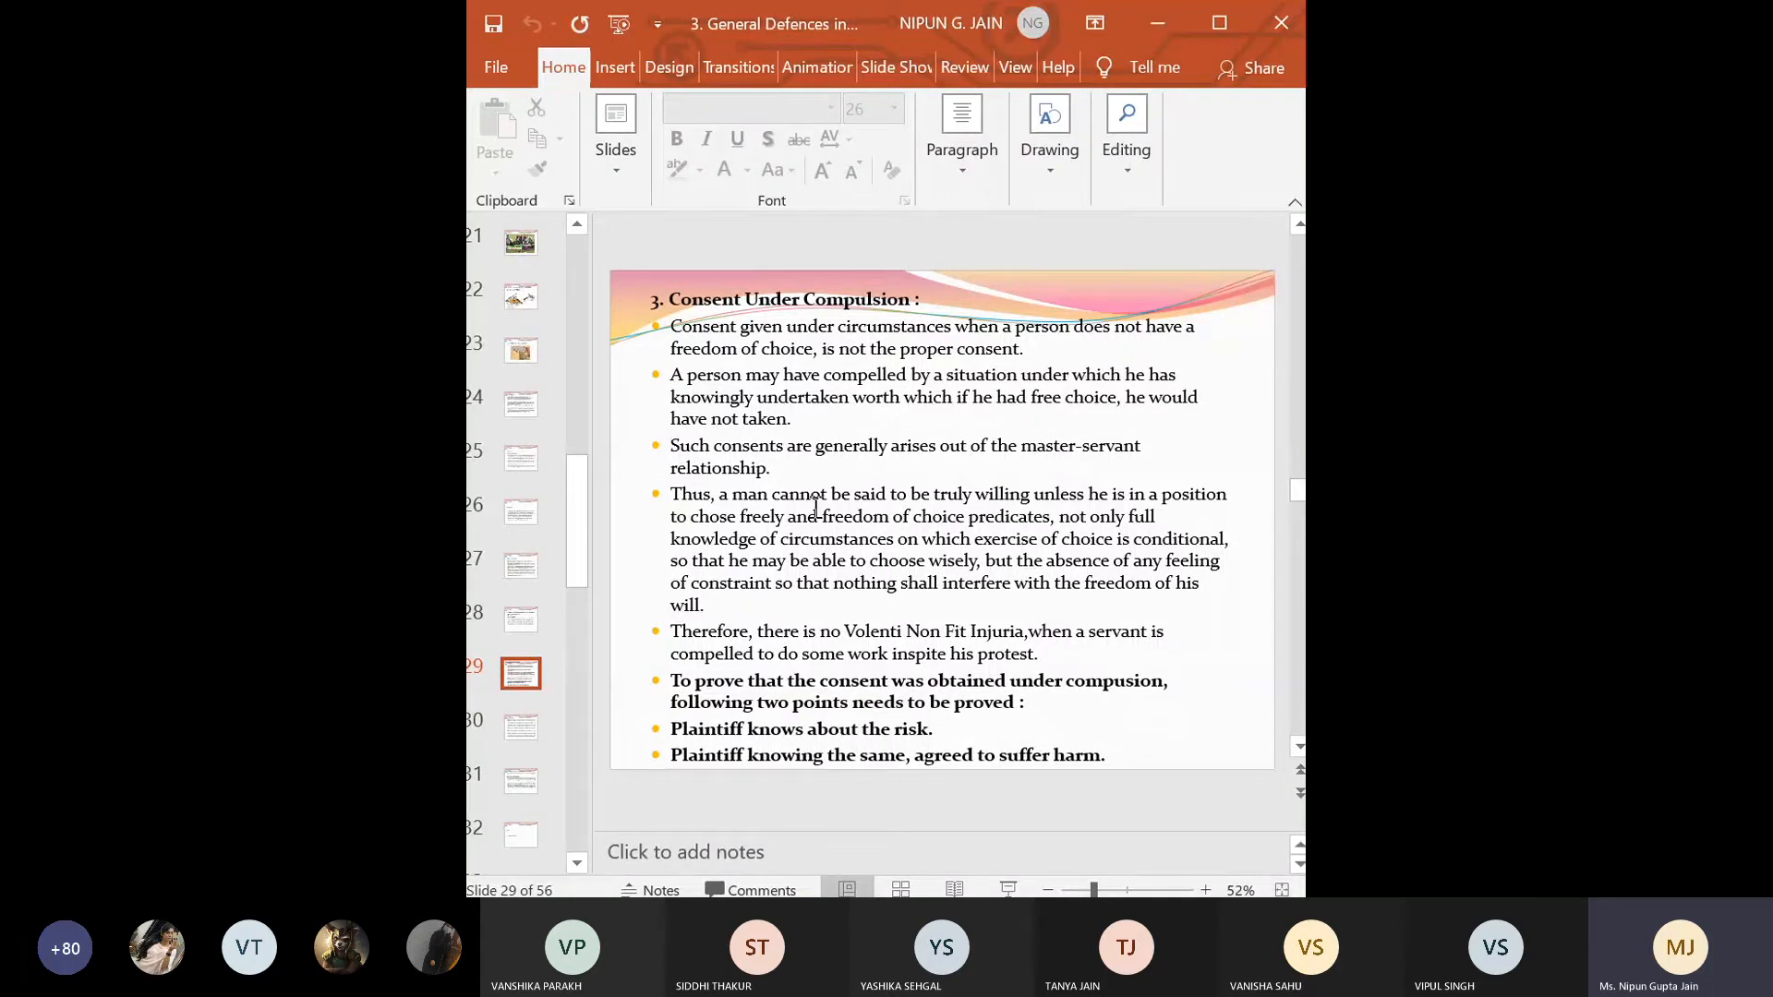
pyautogui.moveTo(905, 565)
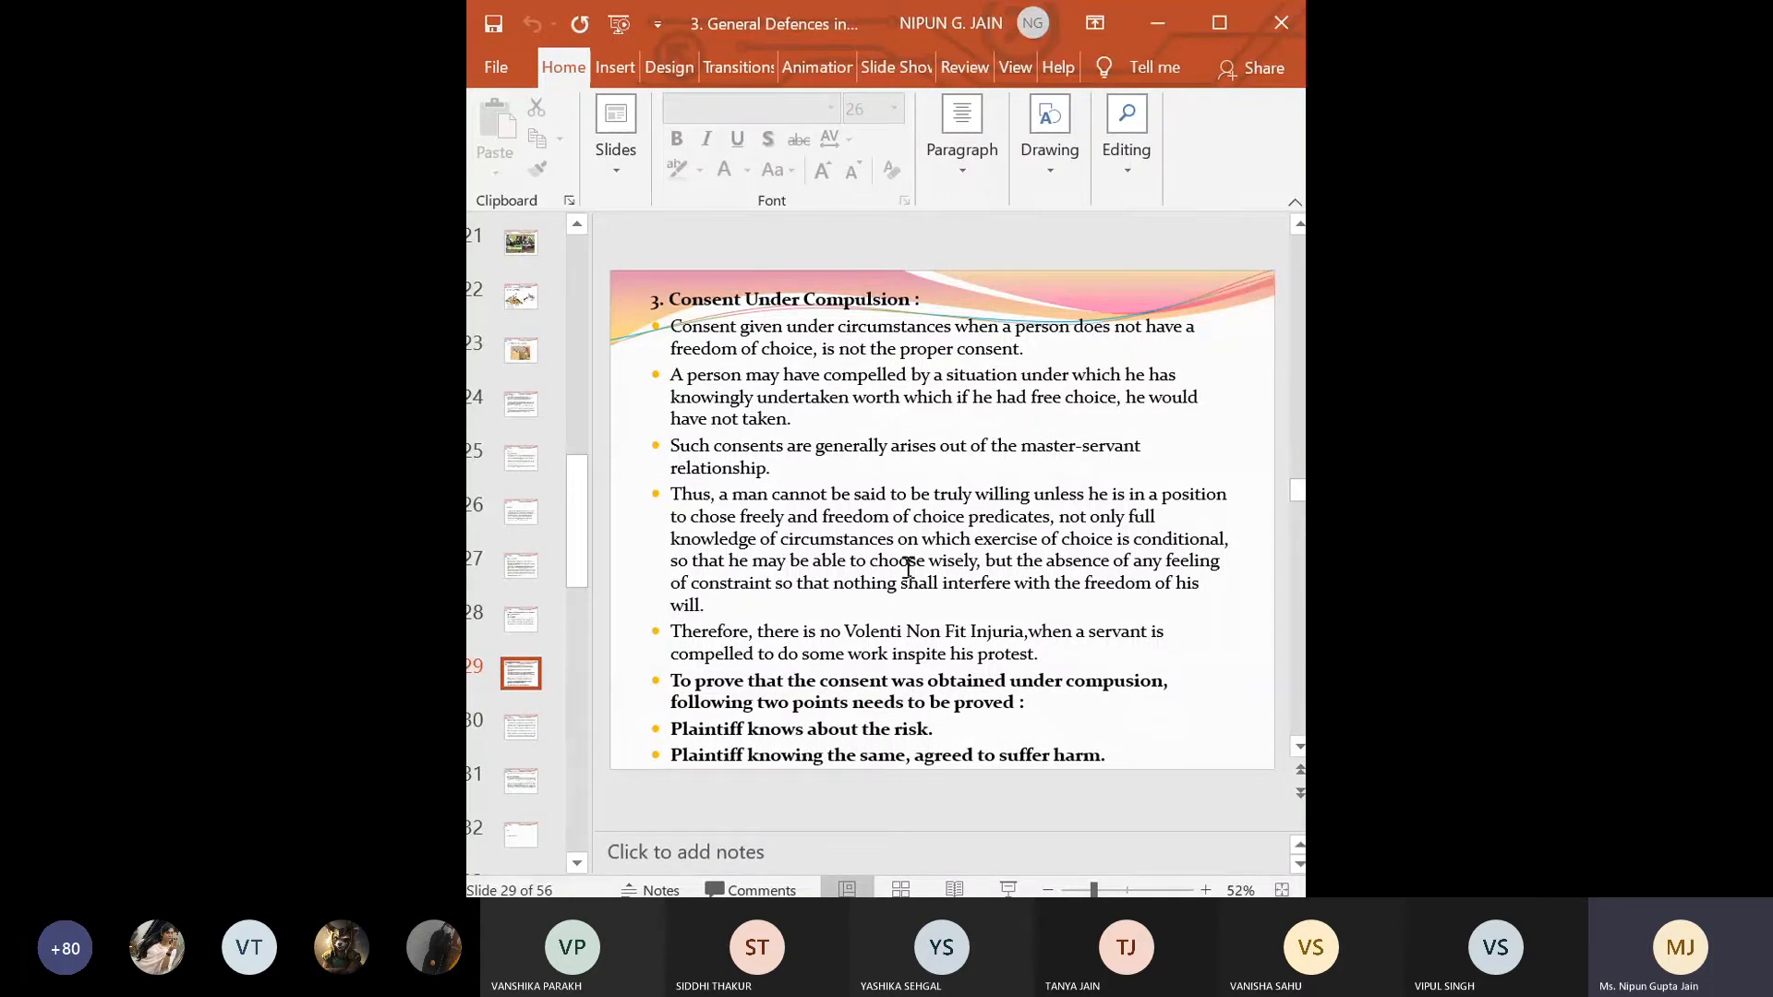
pyautogui.moveTo(1094, 528)
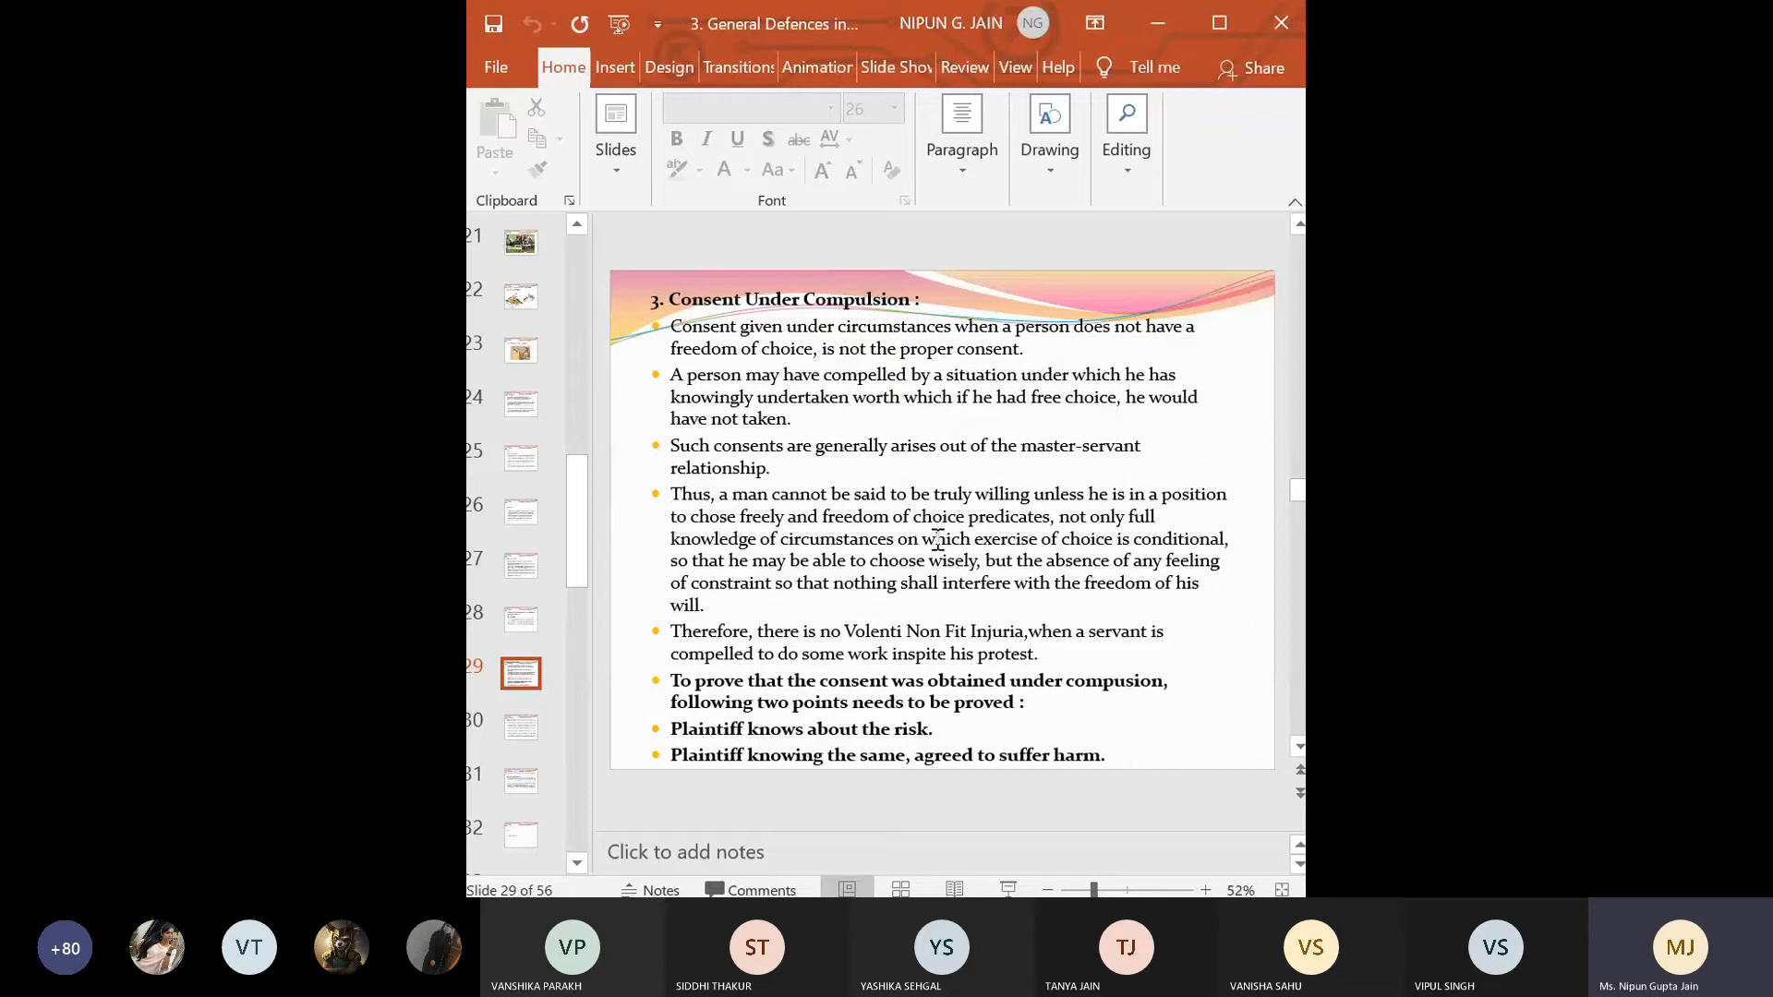
pyautogui.moveTo(1075, 539)
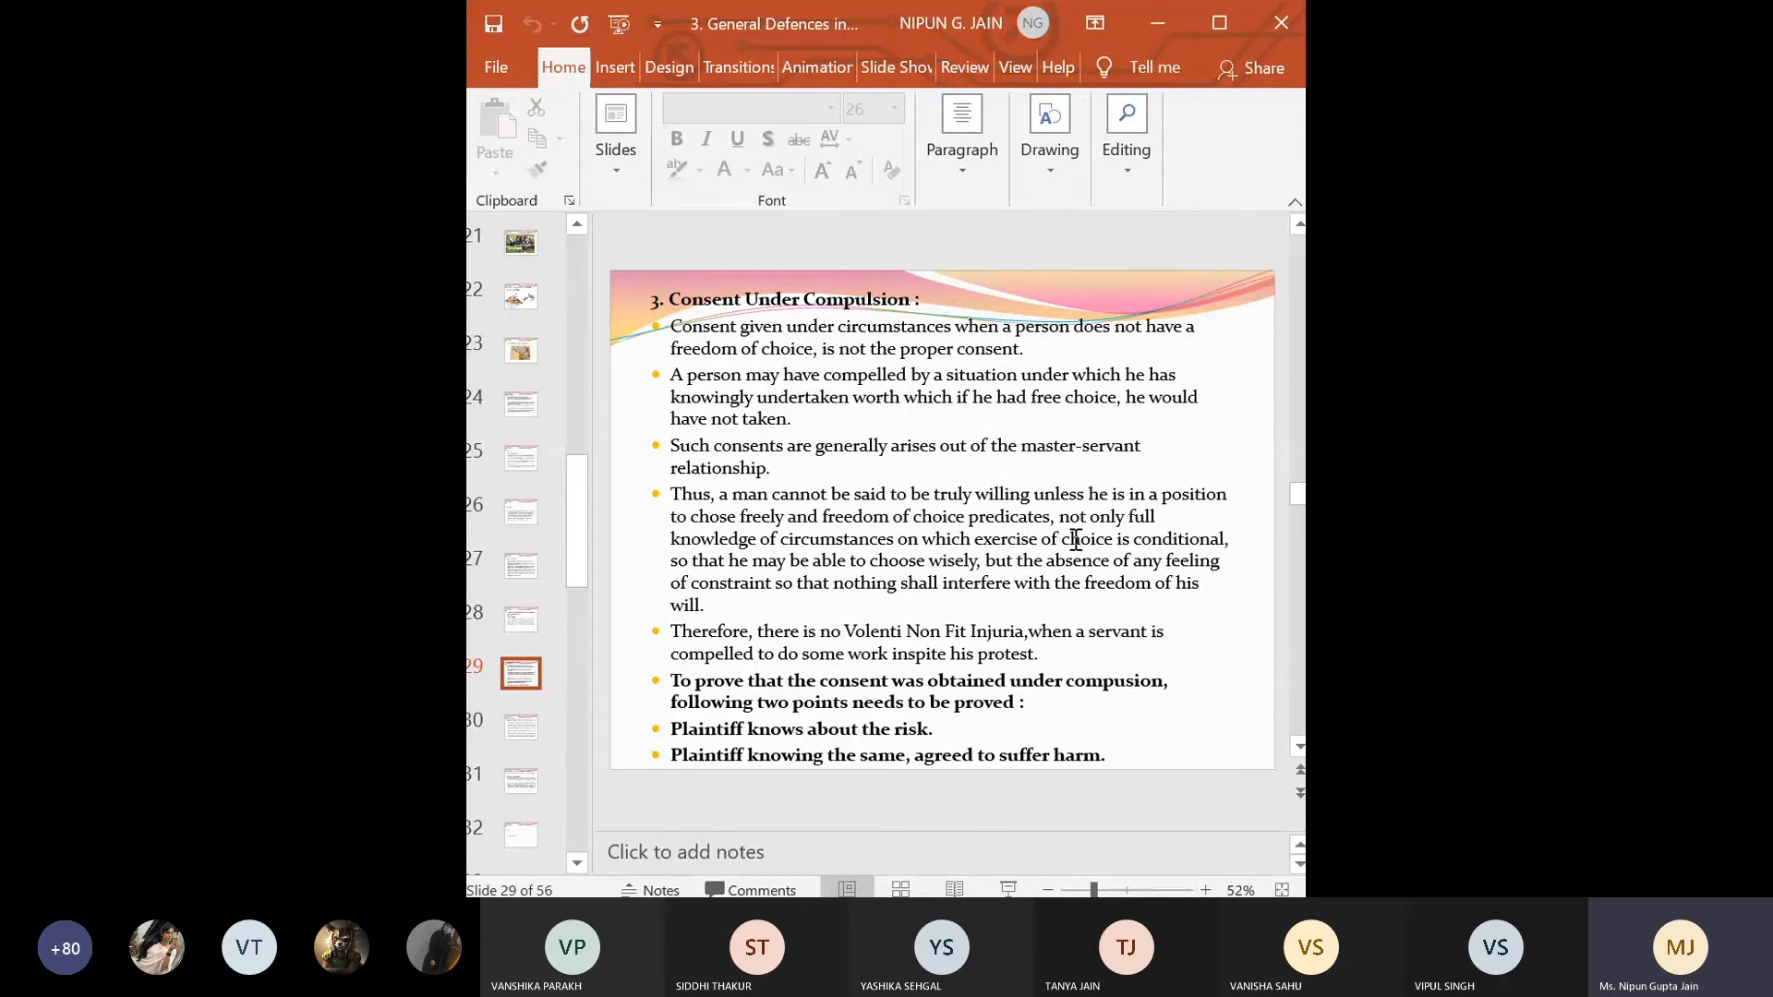
# Step: Show slide 30 on Case Laws, then slide 31 on Rescue Cases
pyautogui.click(520, 726)
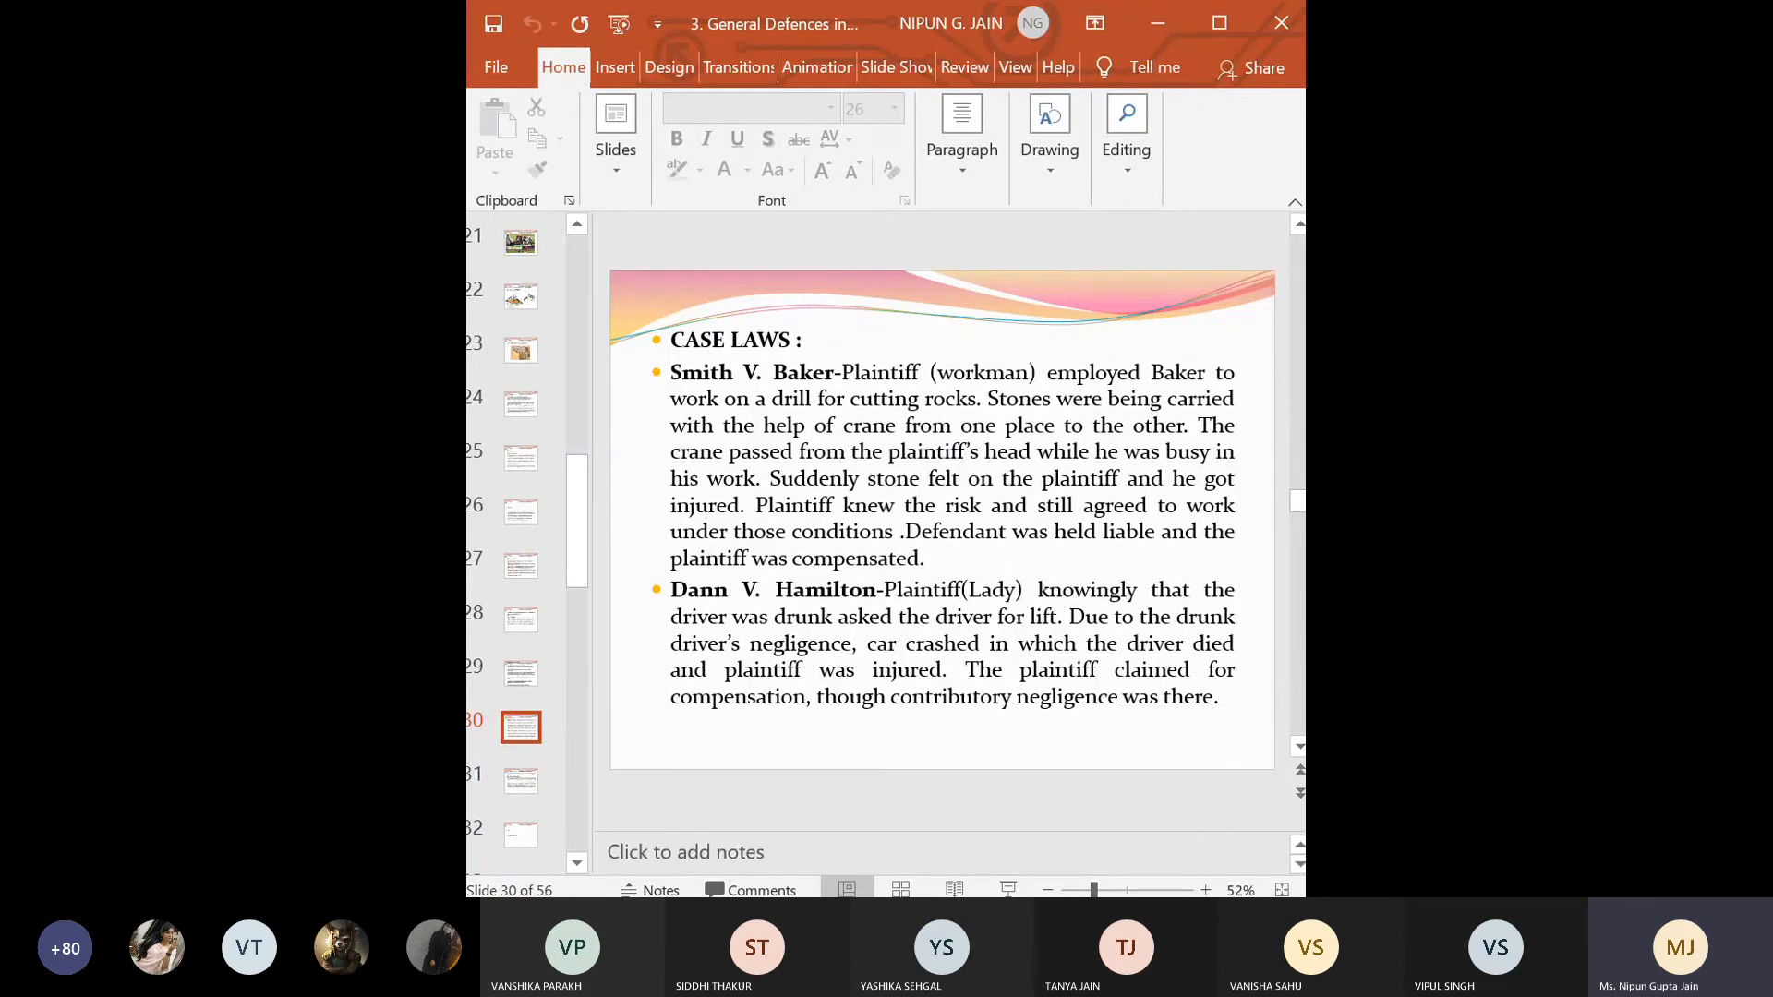
pyautogui.click(520, 780)
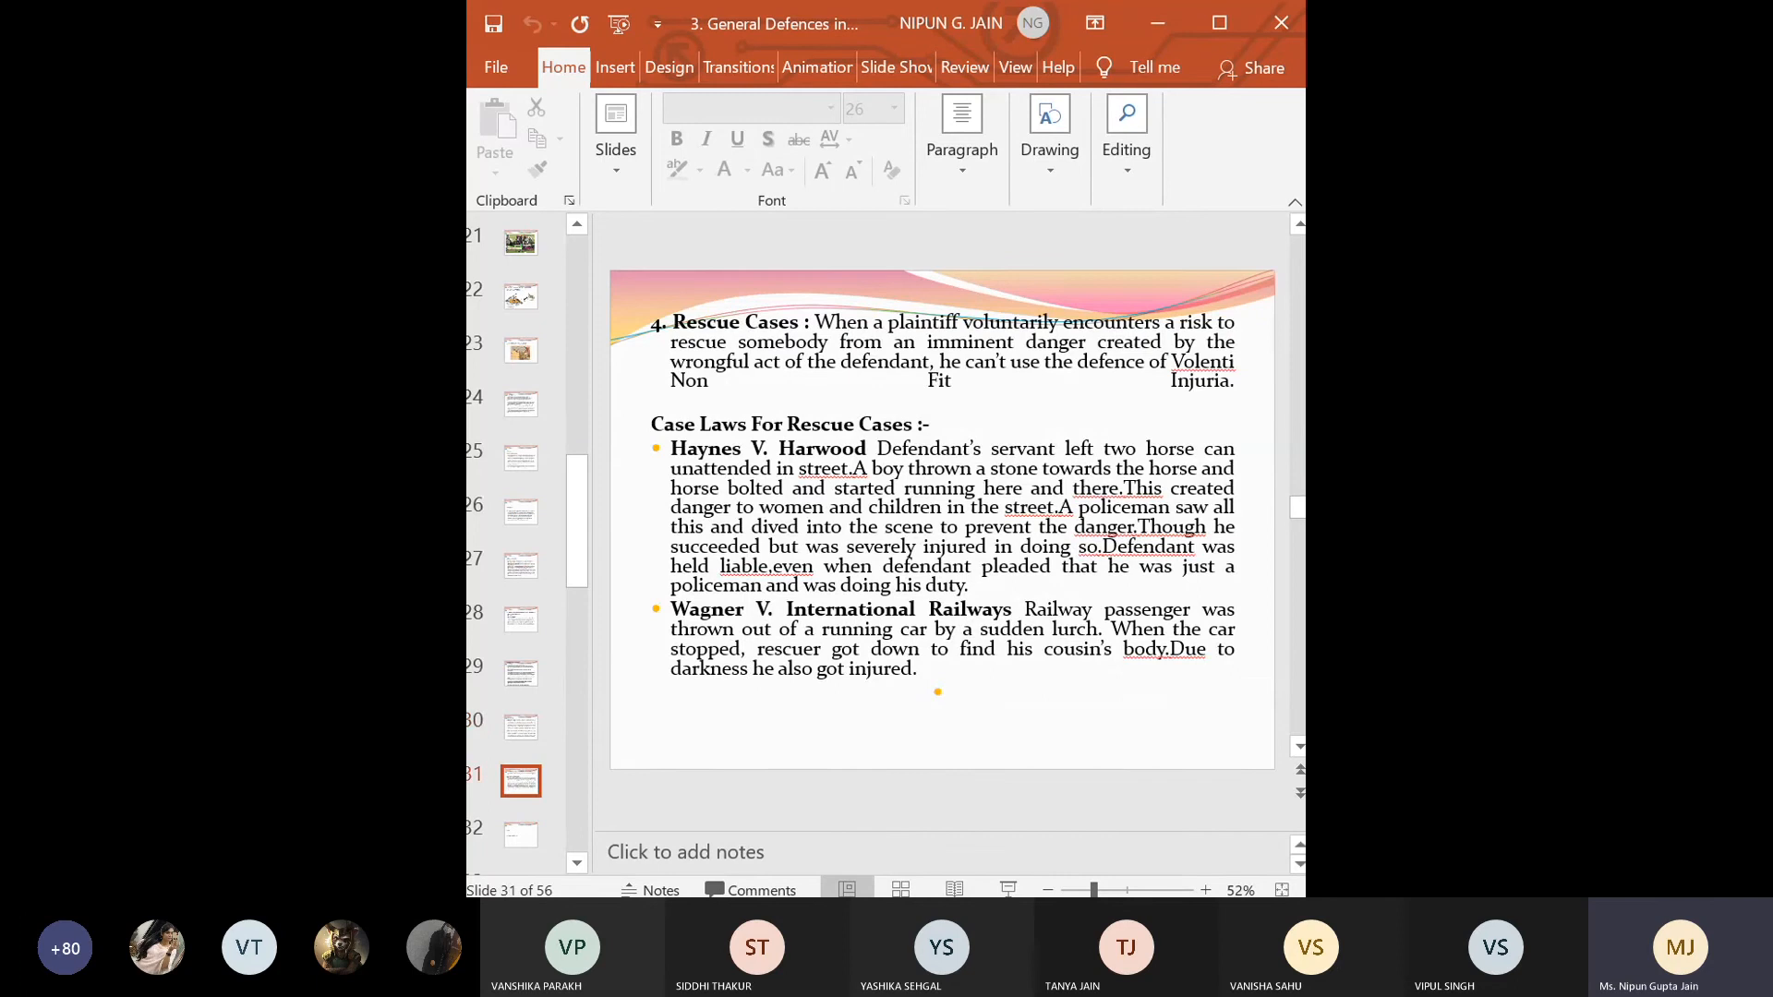